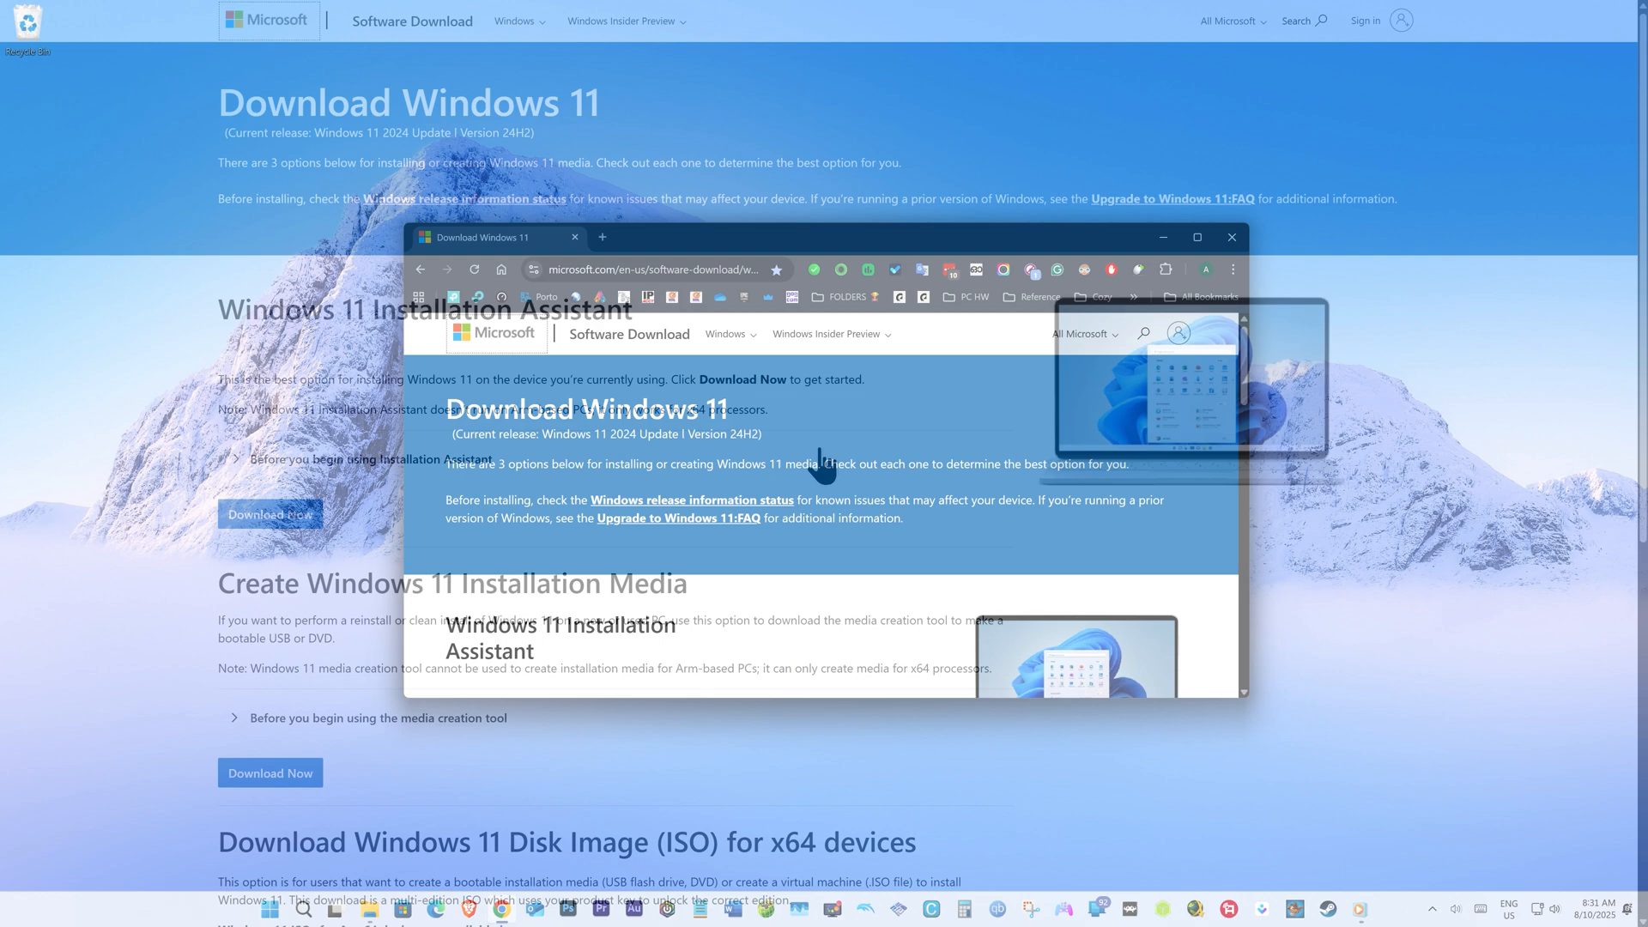
Choose the Windows 11 multi-edition ISO for x64 devices as the download and confirm it
click(1196, 237)
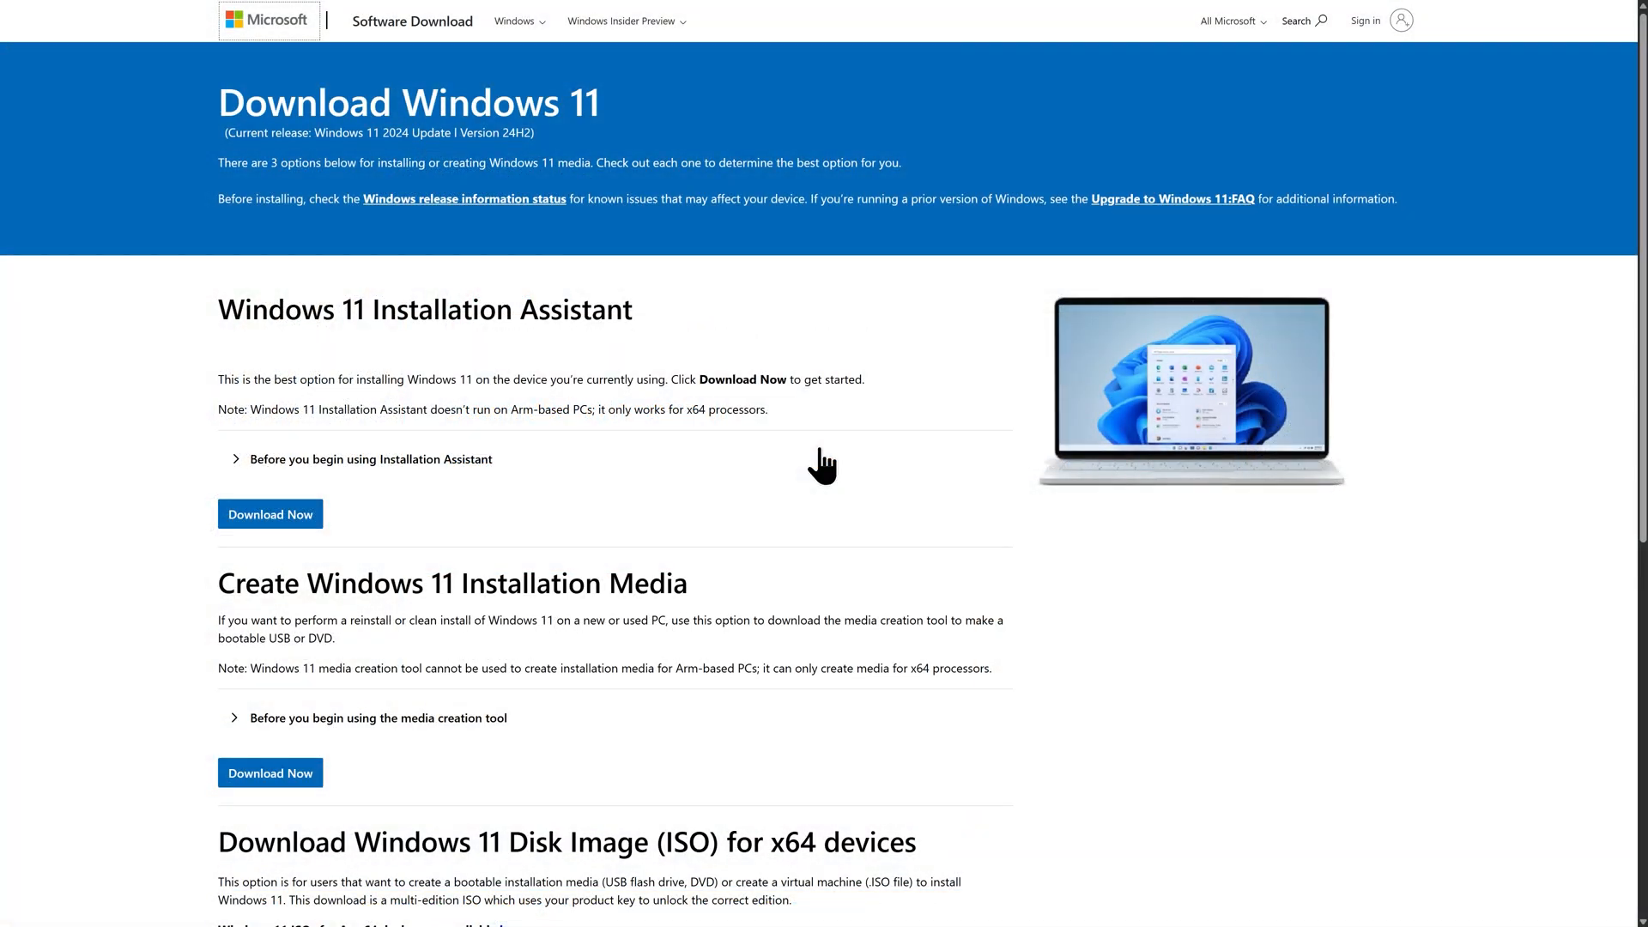
scroll(down, 3)
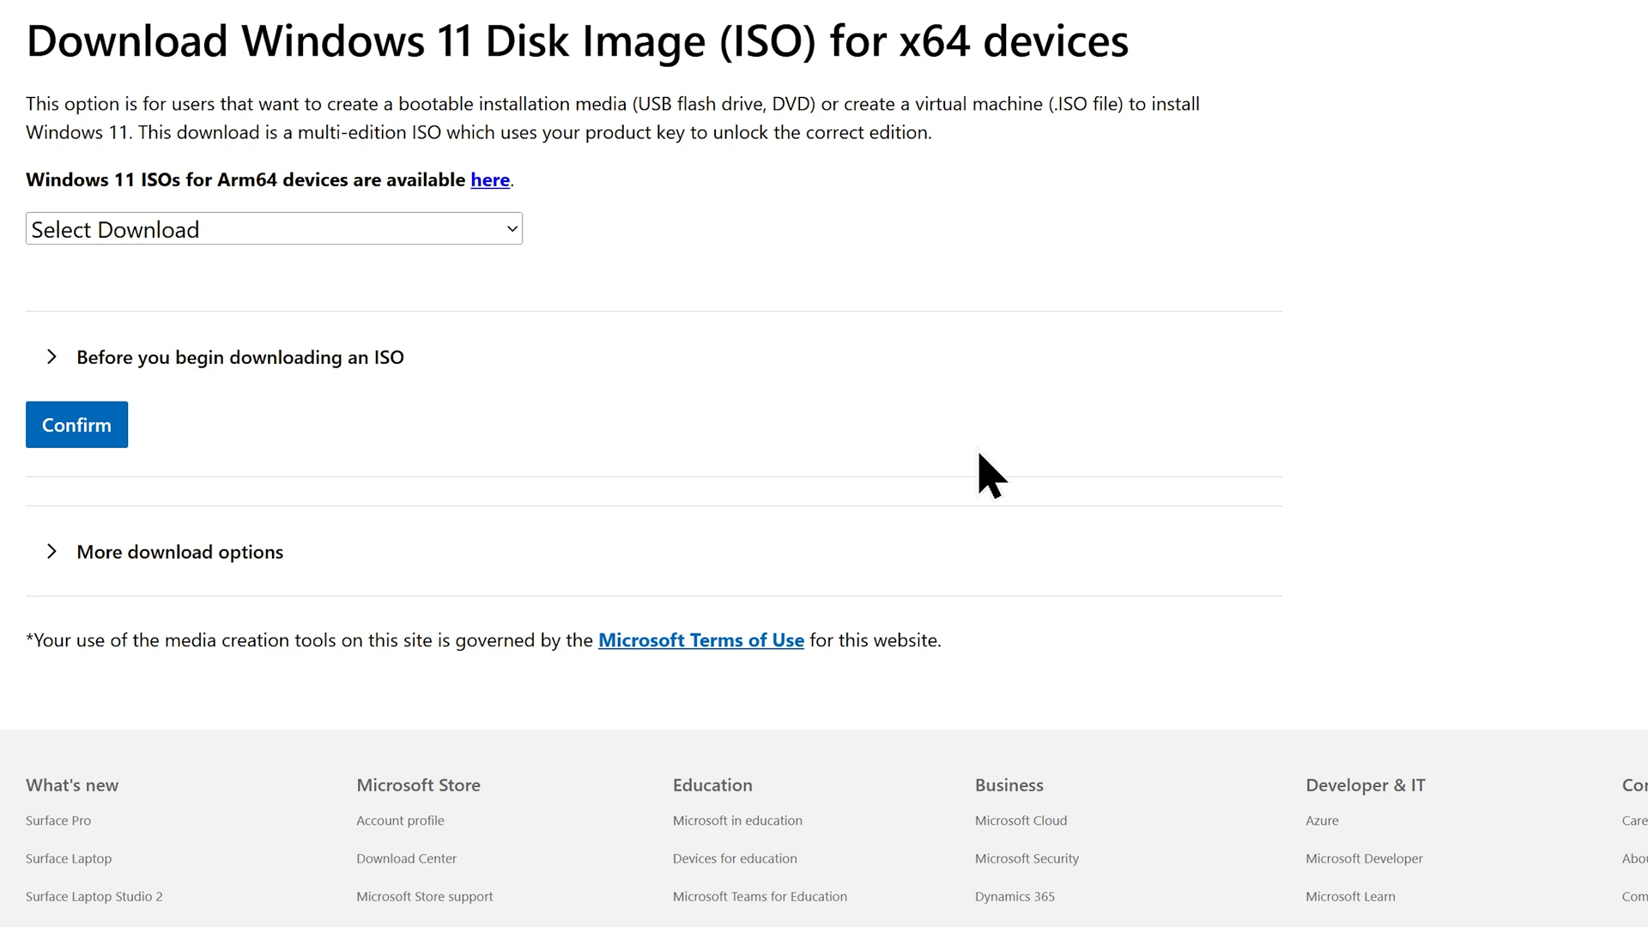
mouse_move(390, 309)
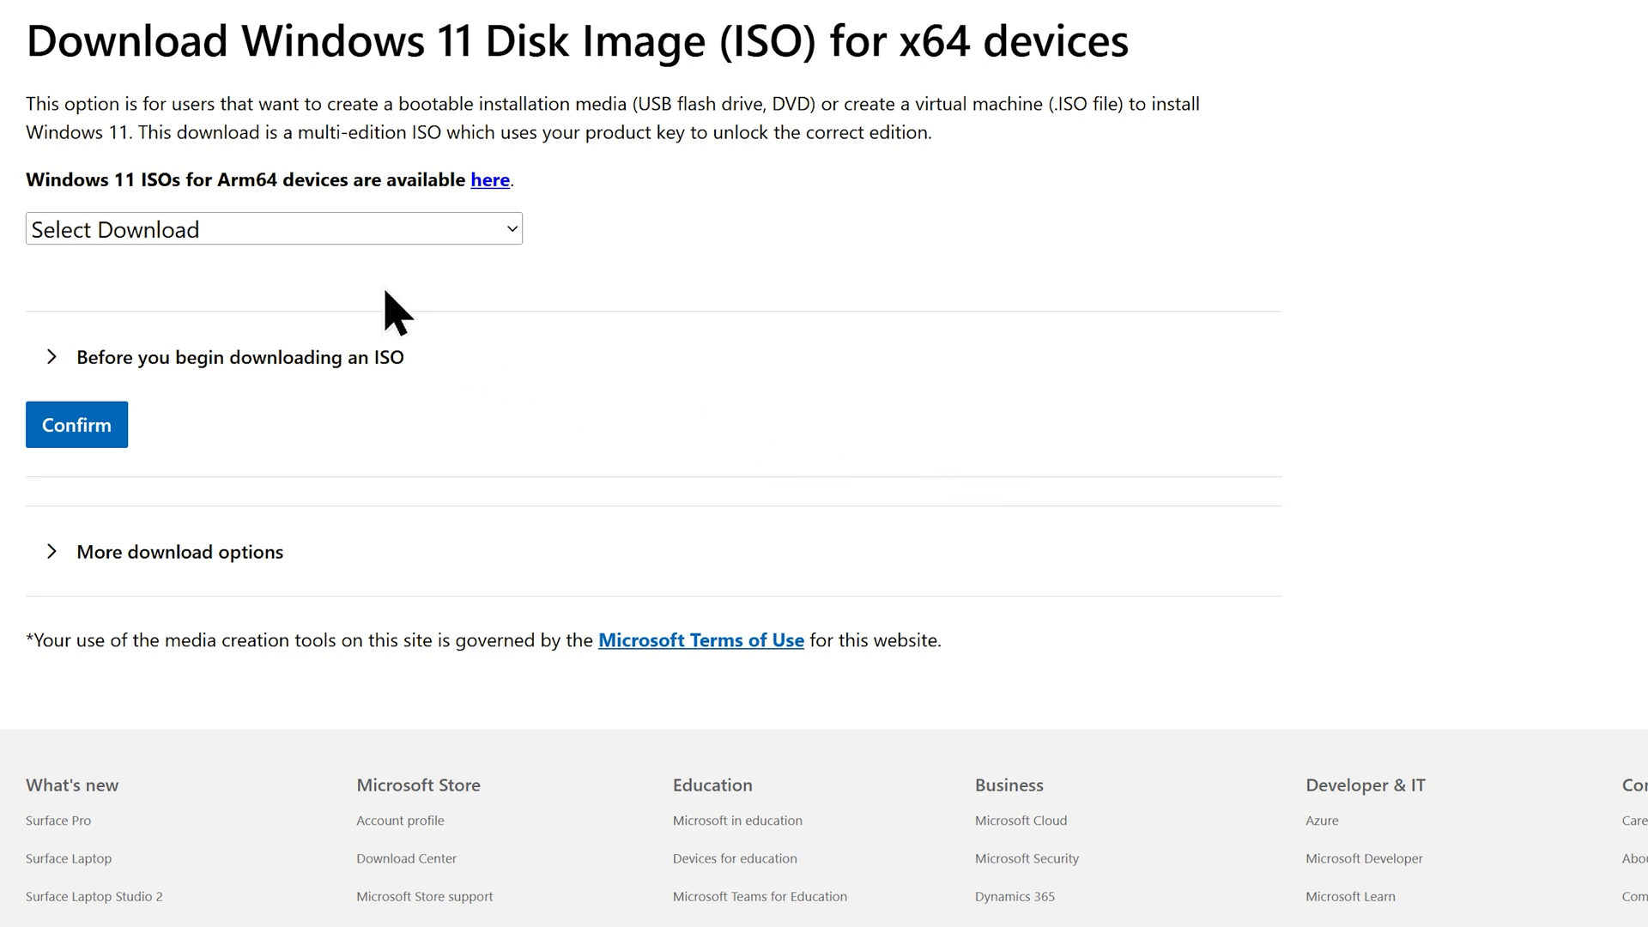
click(275, 230)
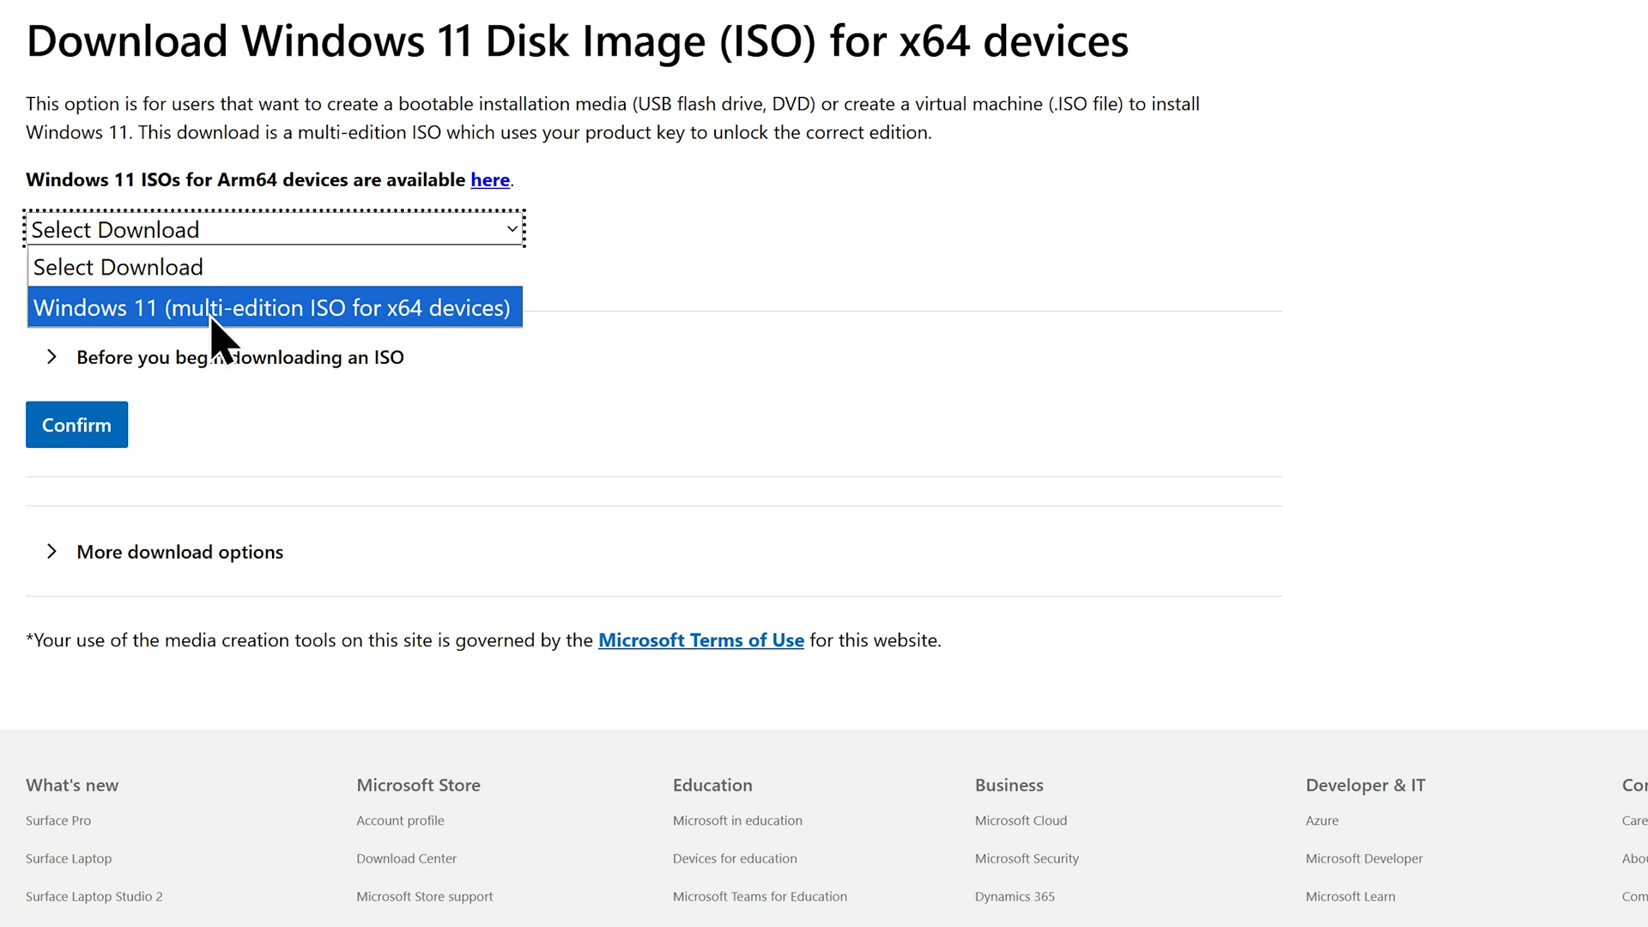
click(275, 309)
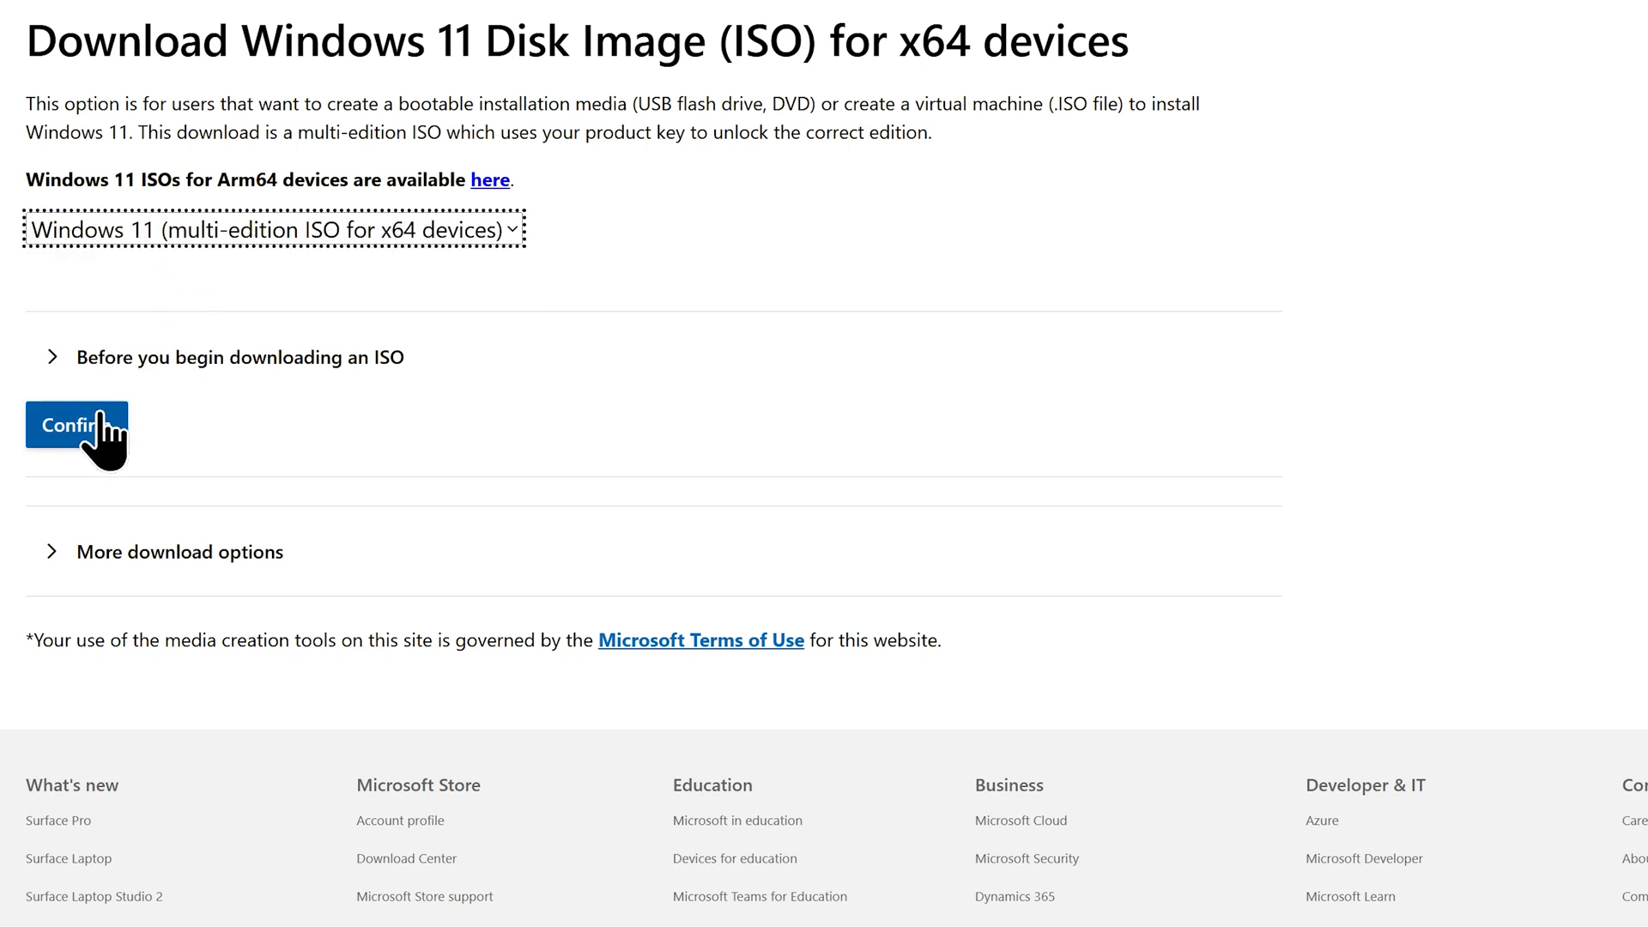
click(75, 424)
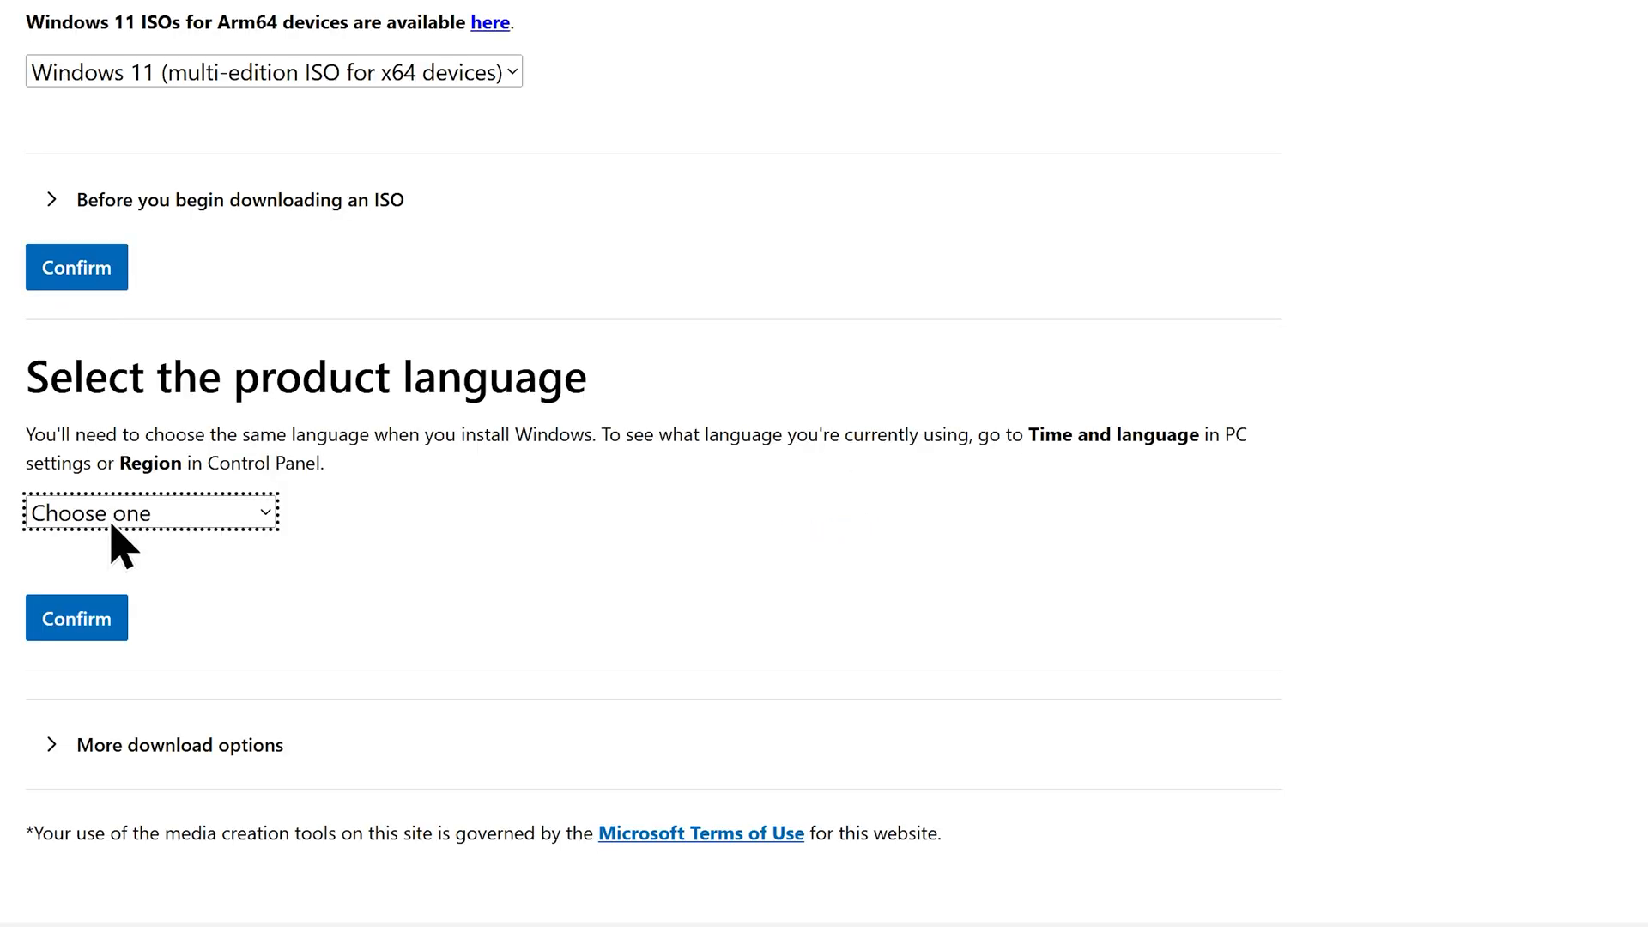
Confirm English (United States) as product language and start the 64-bit ISO download
click(151, 512)
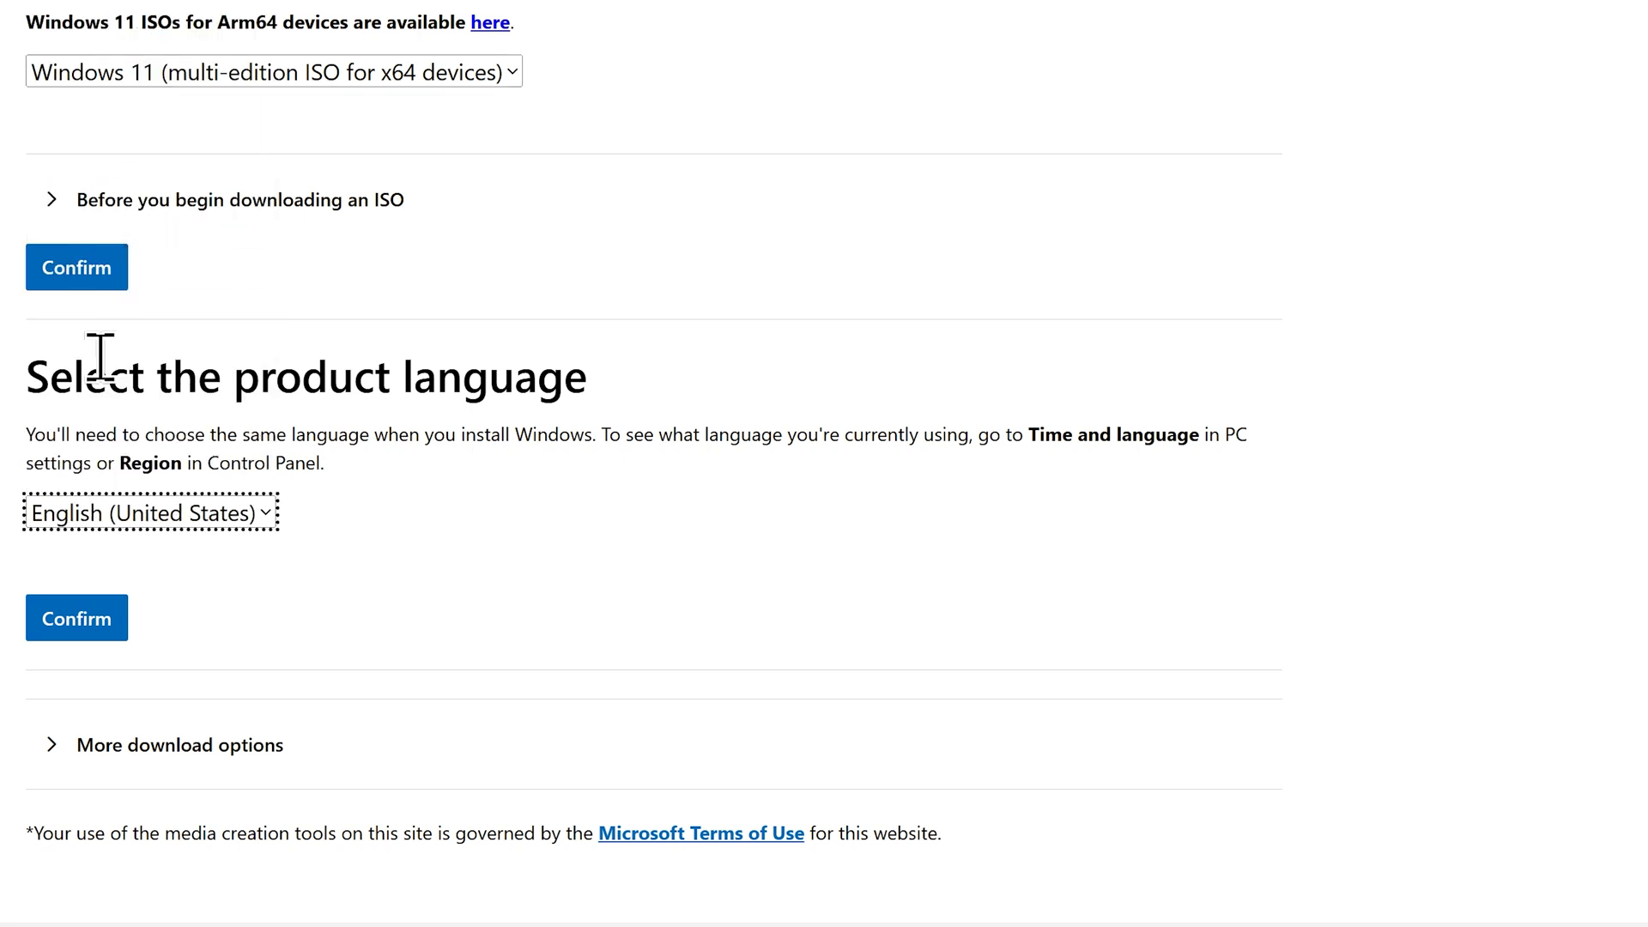
click(76, 618)
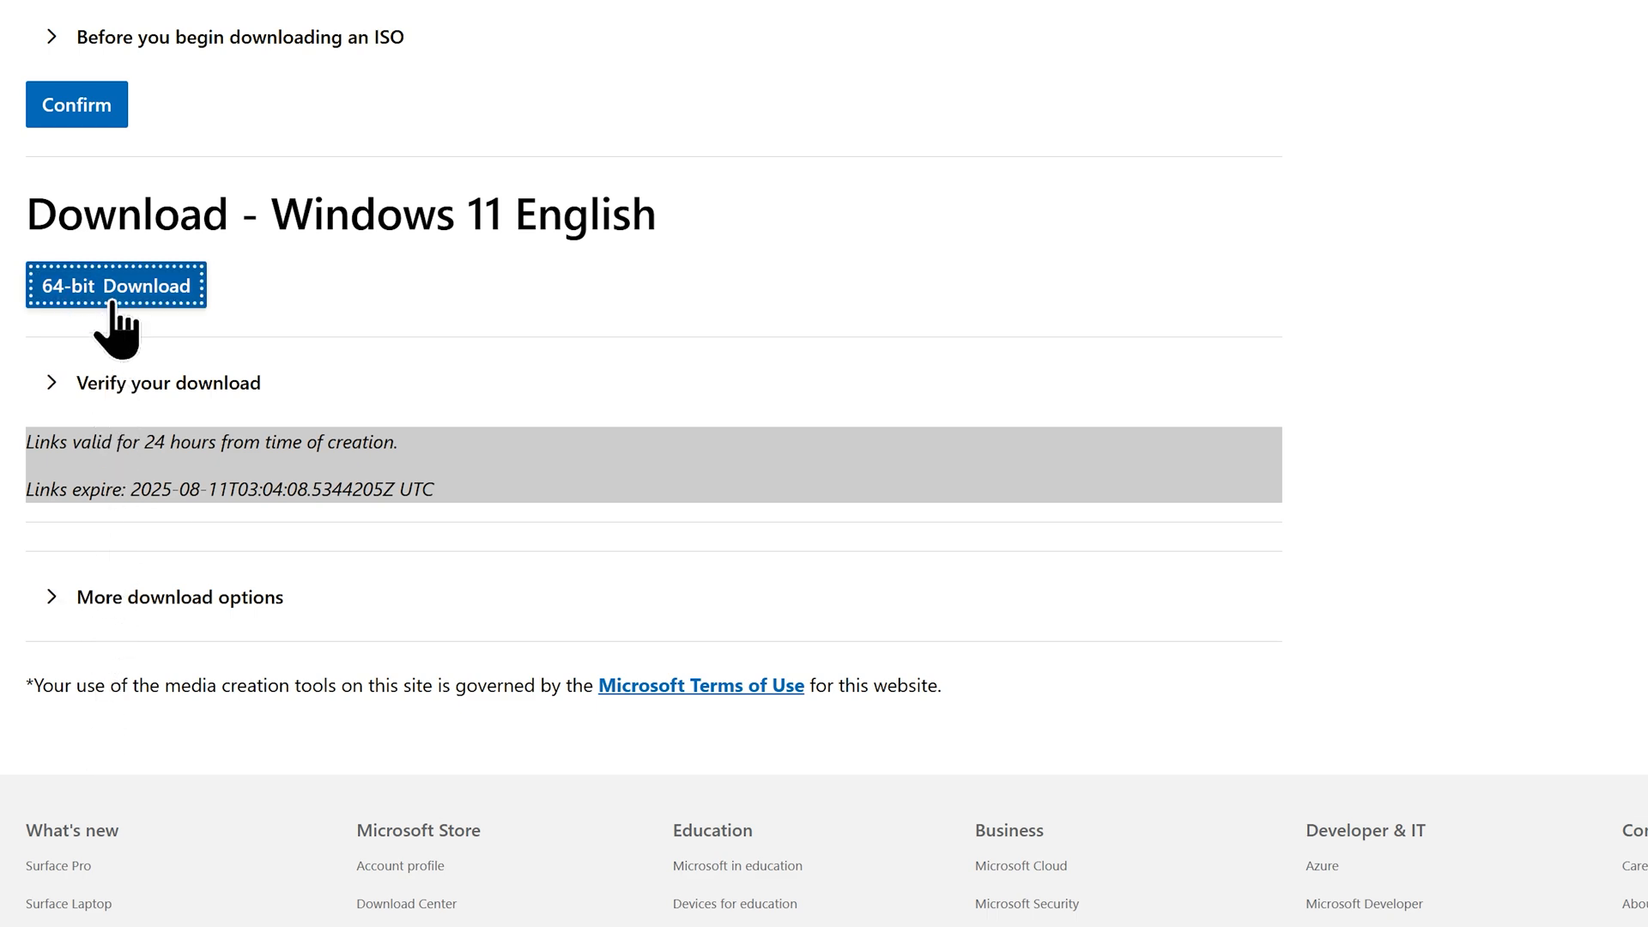
click(115, 285)
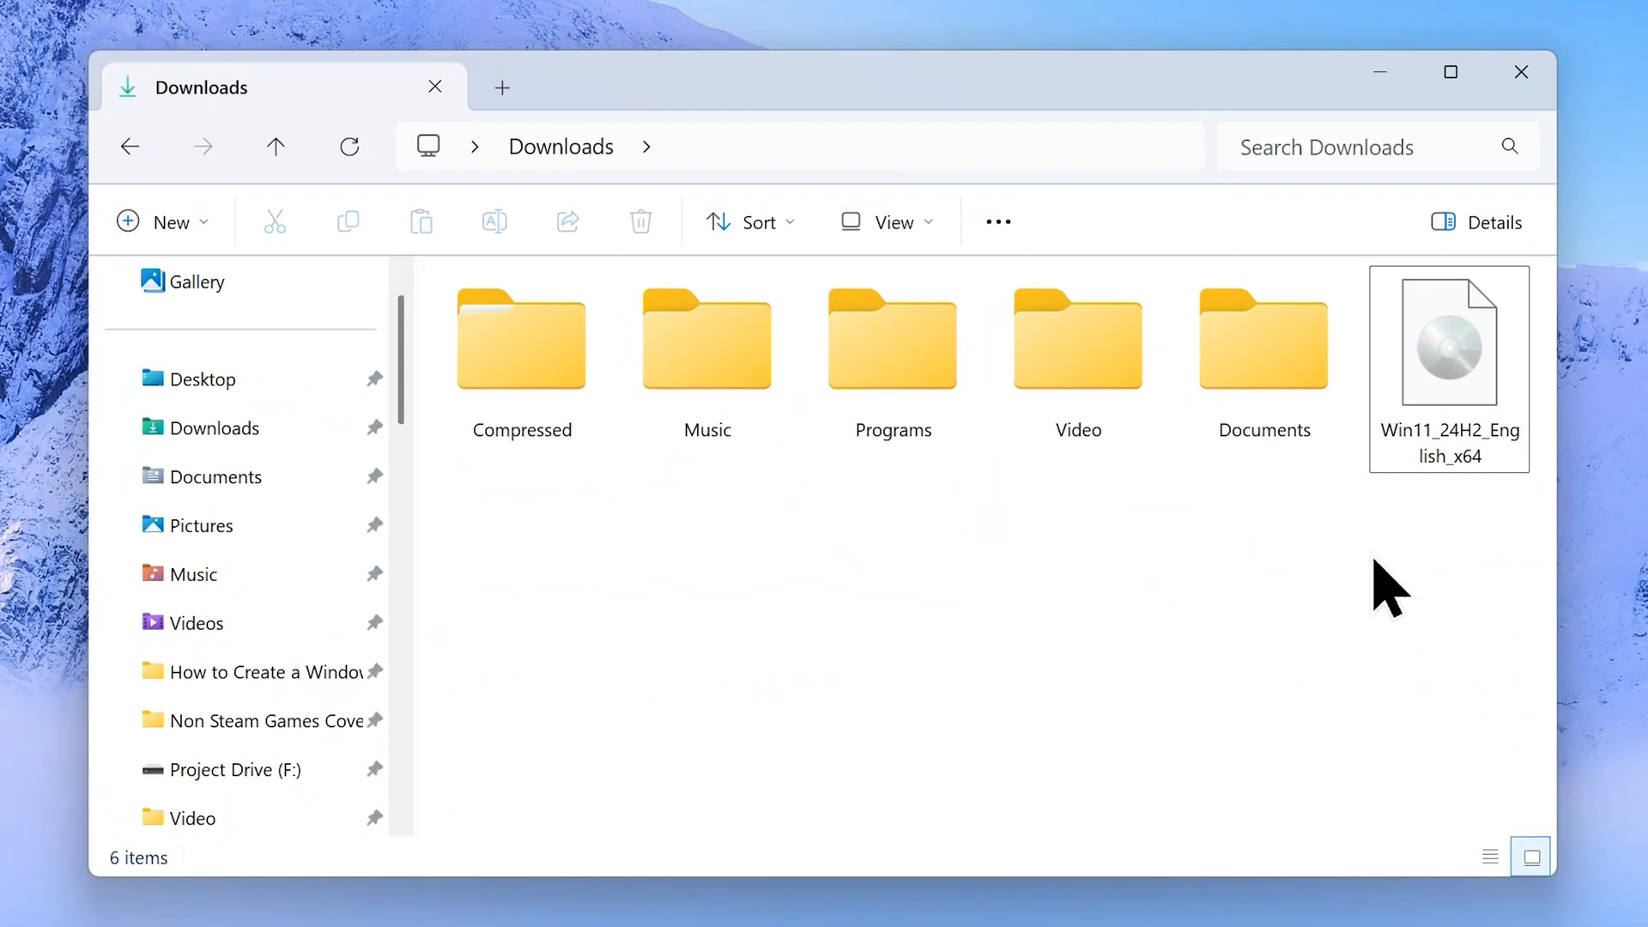
Show the Downloads folder holding the Win11_24H2_English_x64 ISO
click(1449, 347)
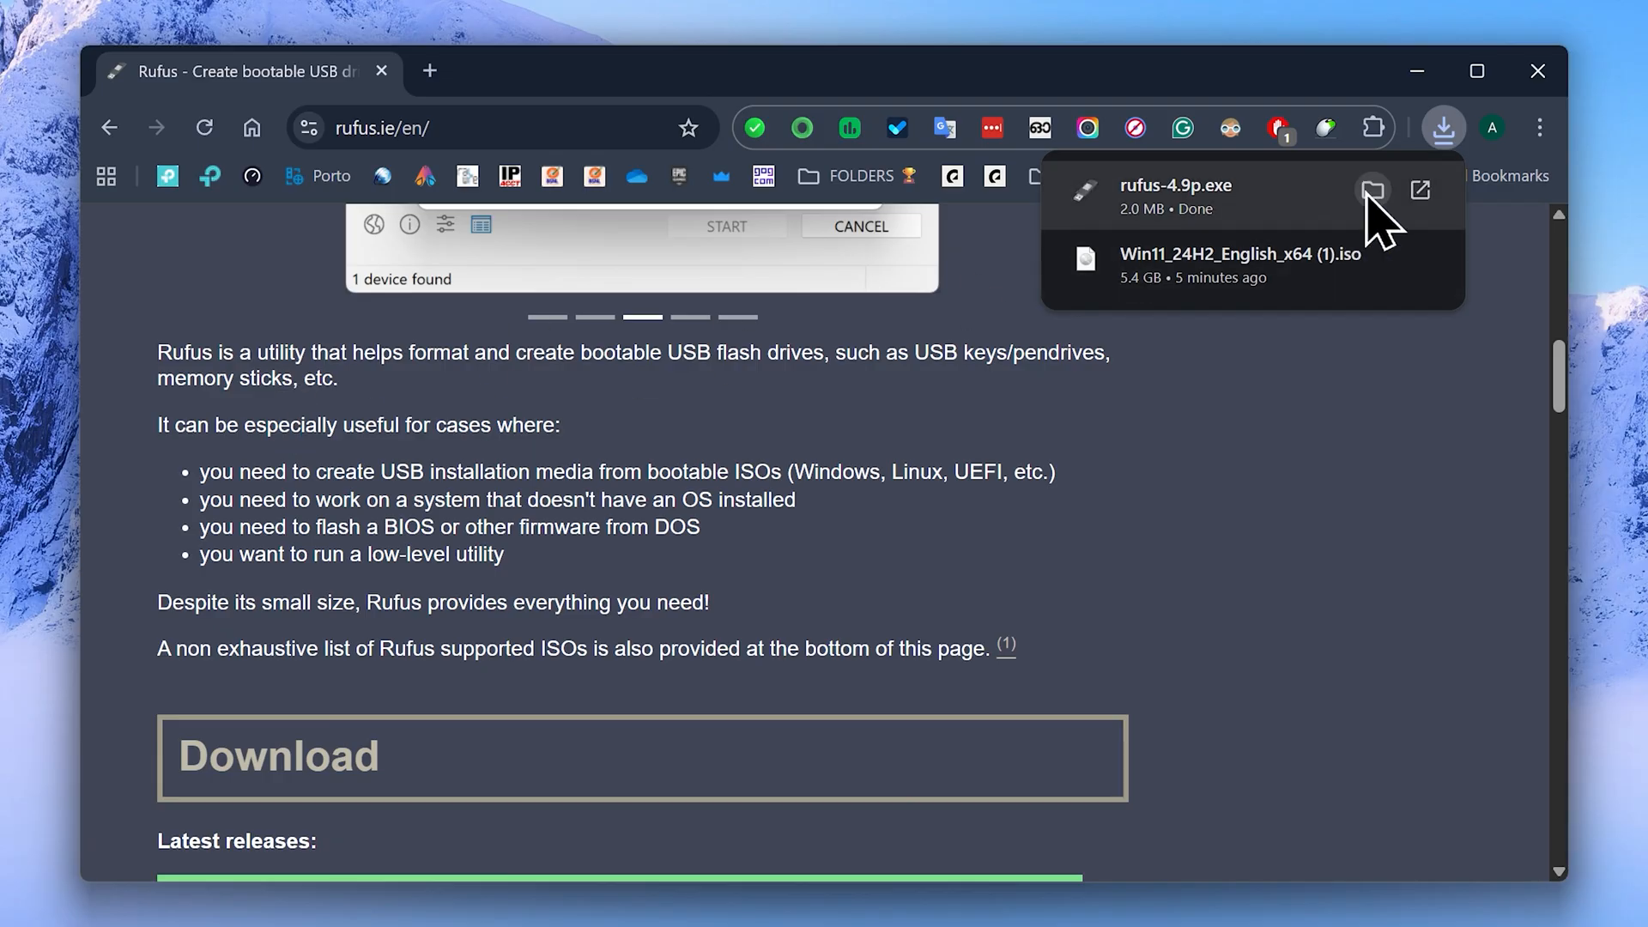
Reveal rufus-4.9p.exe in its Downloads folder and launch Rufus
click(1374, 189)
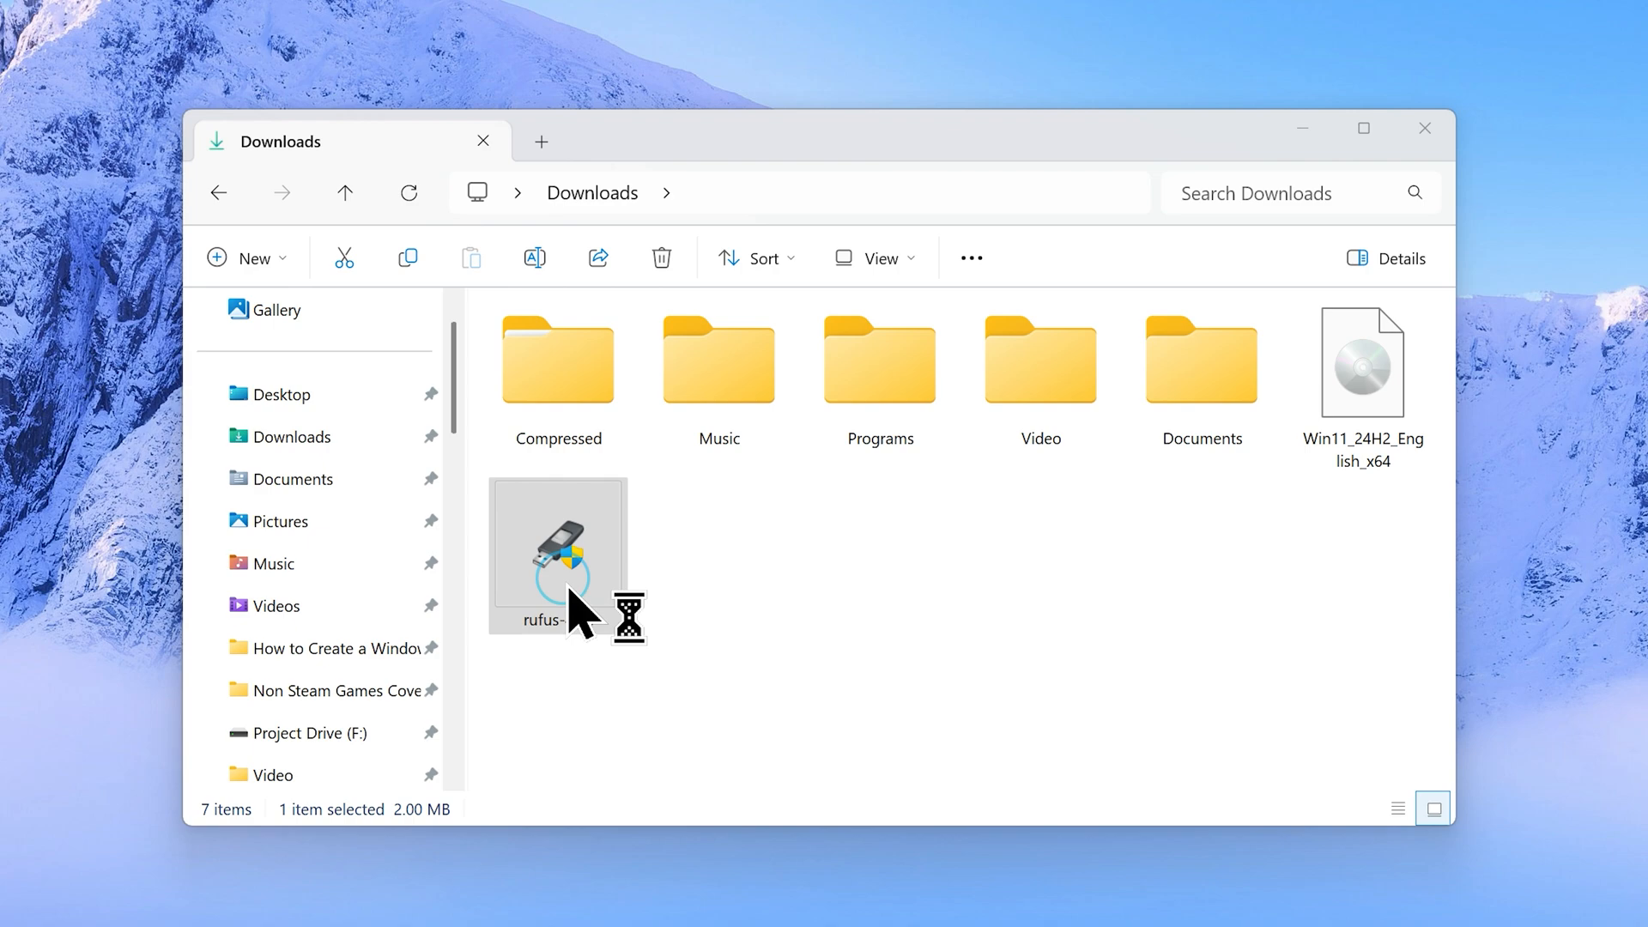
double_click(558, 553)
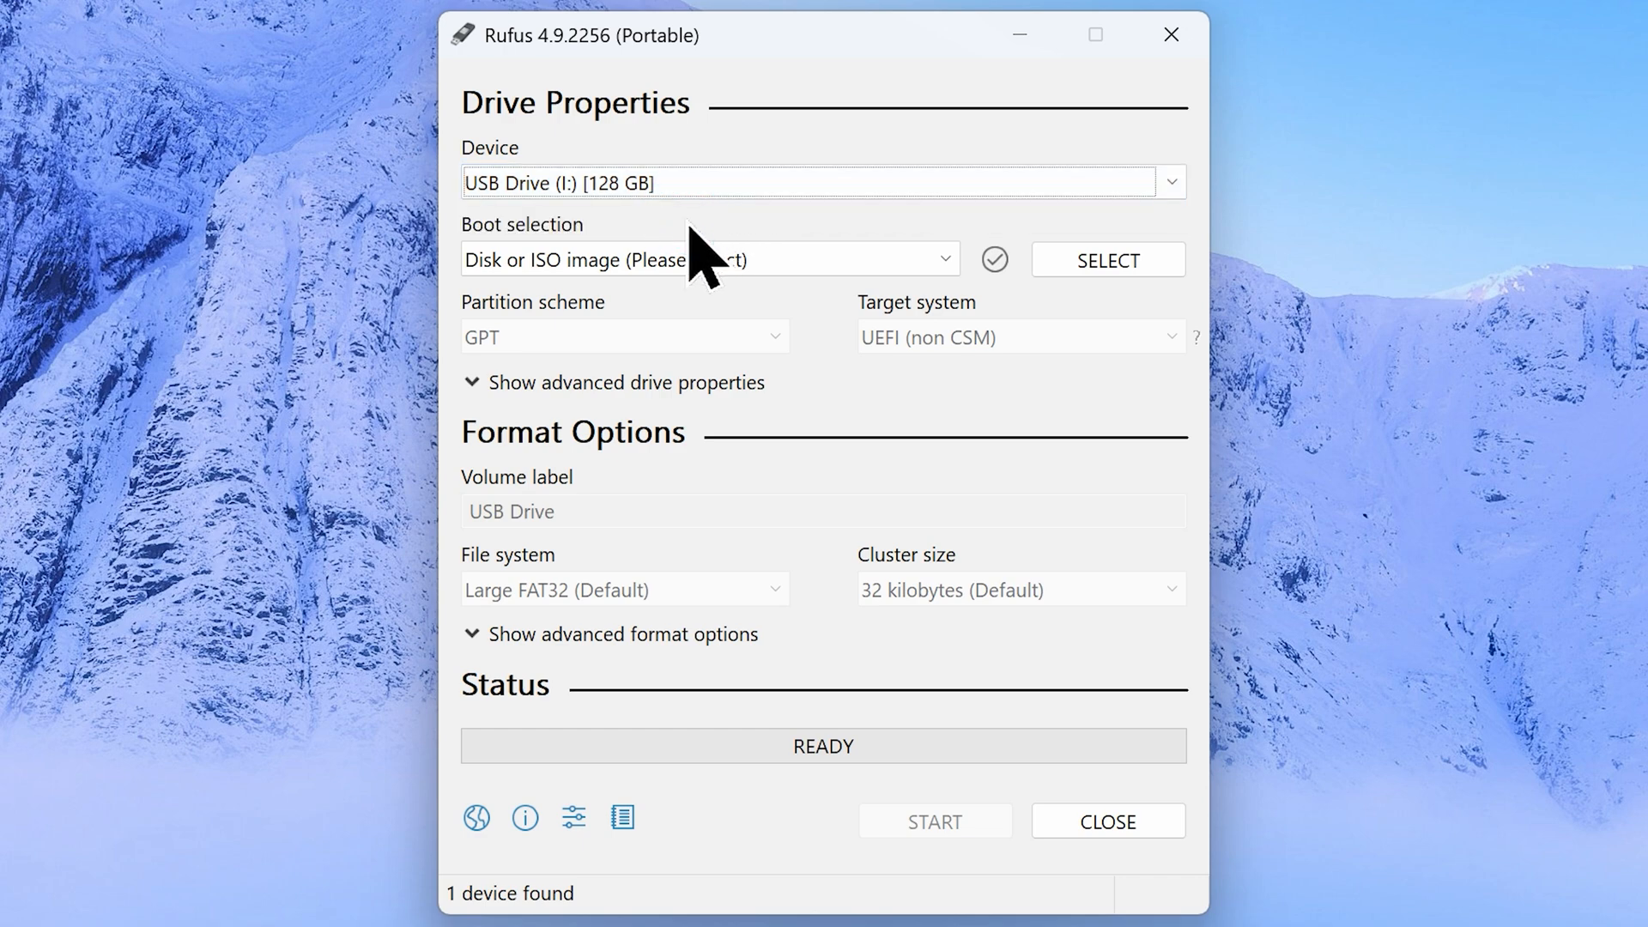
Load Win11_24H2_English_x64.iso from Downloads as the boot image for the 128 GB USB
click(710, 257)
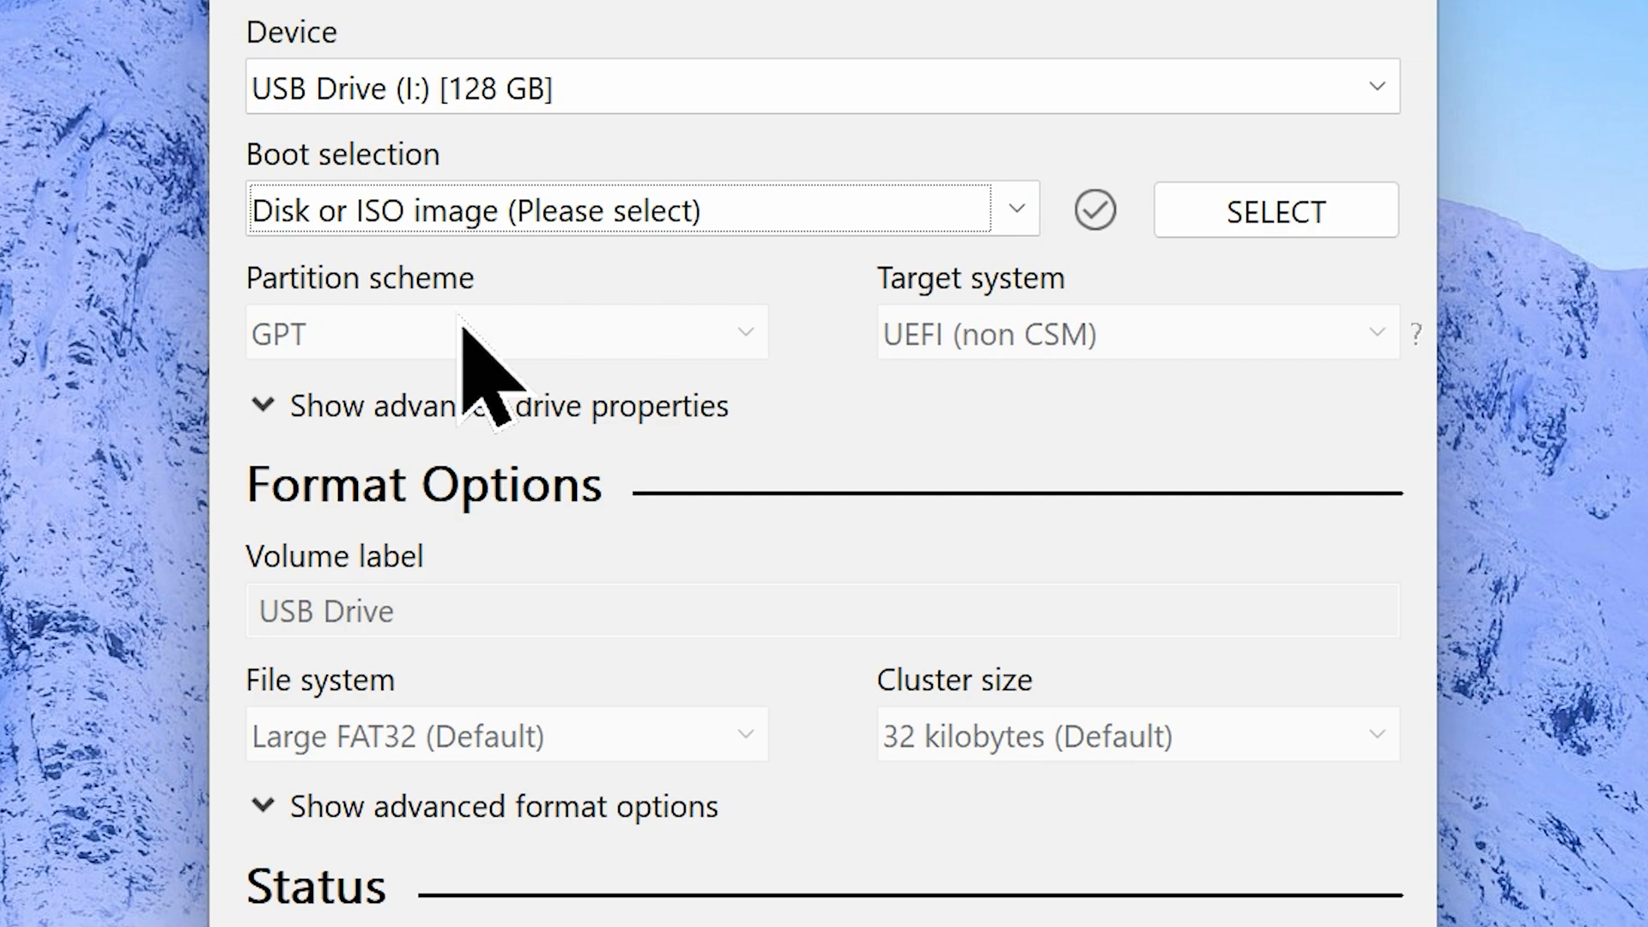
mouse_move(1150, 249)
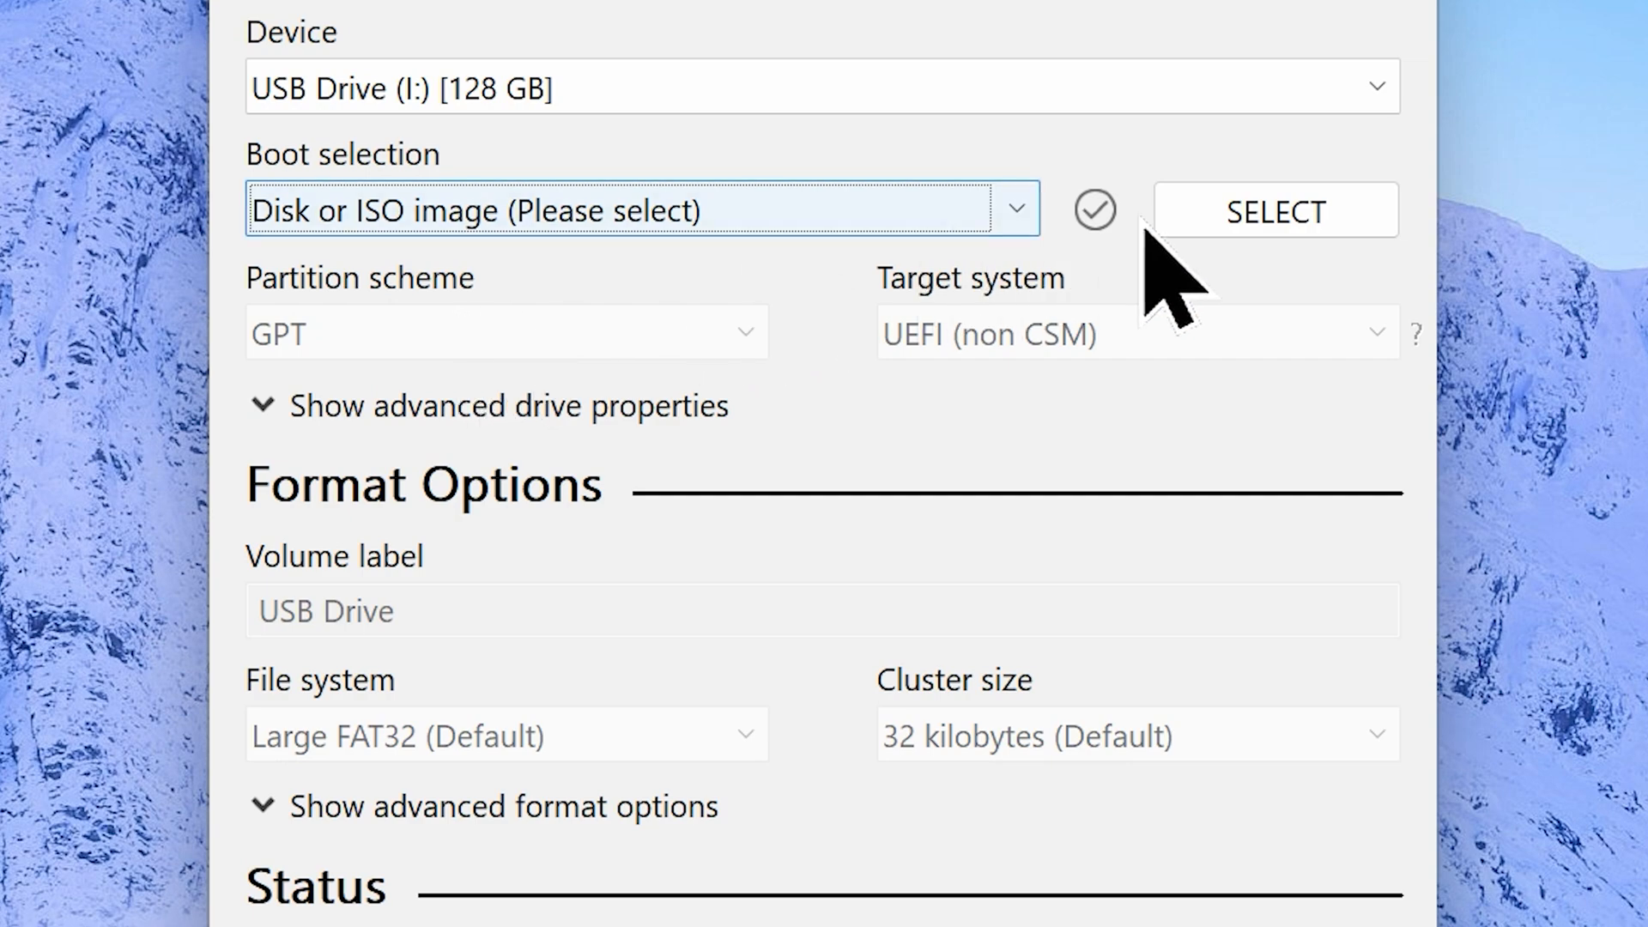
click(1275, 209)
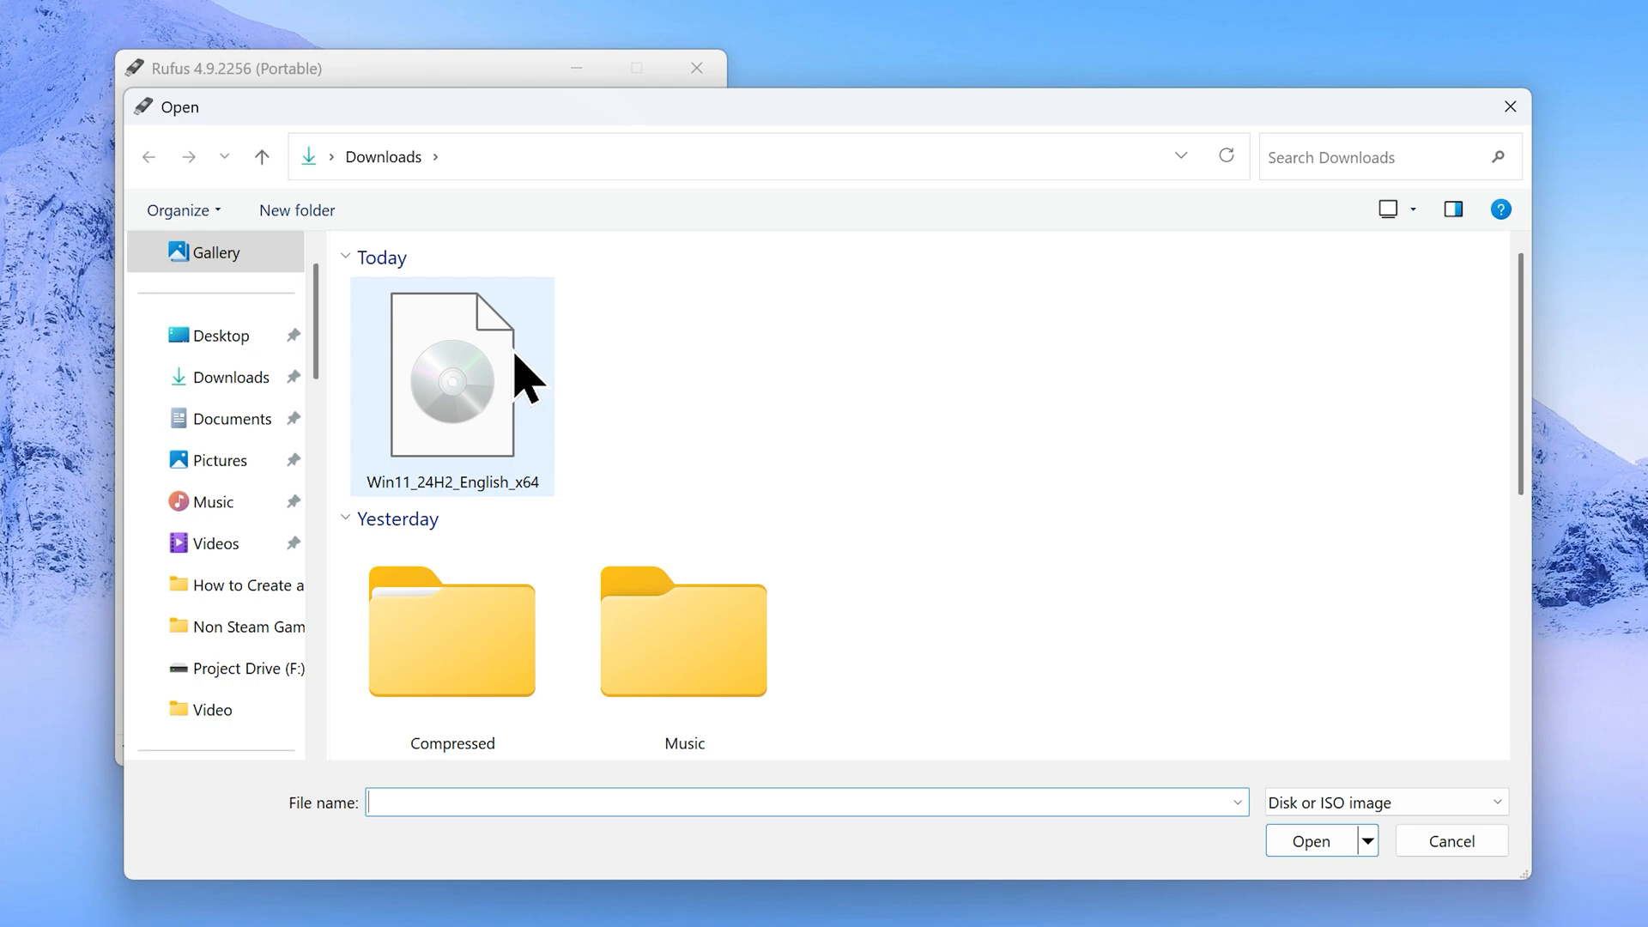
click(452, 381)
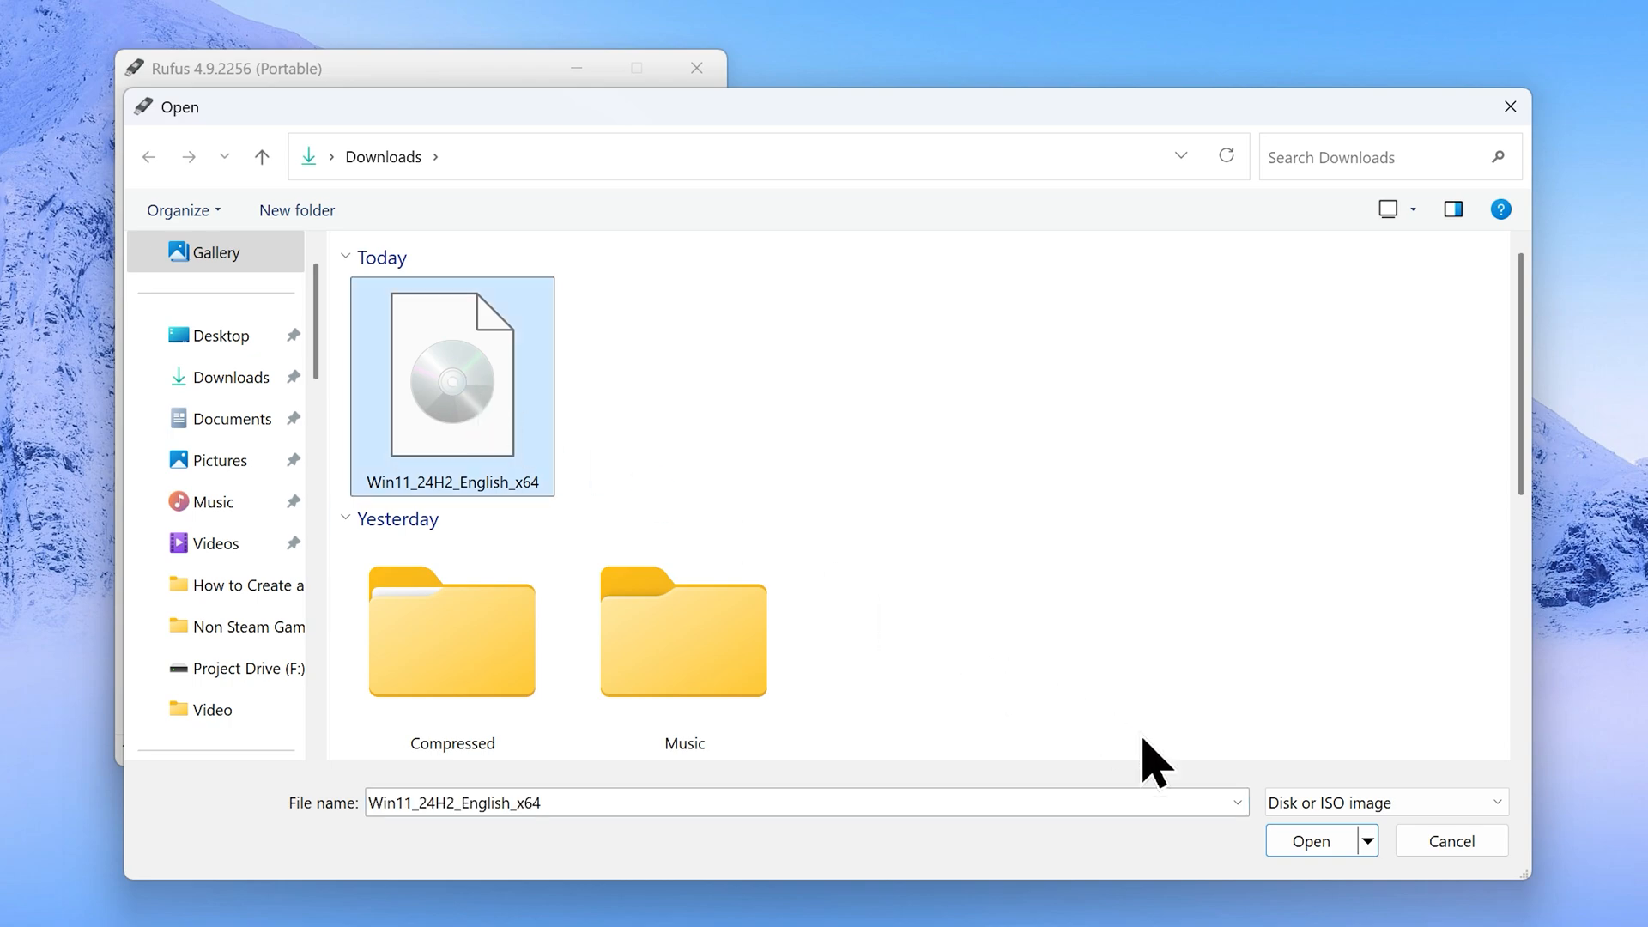
click(1311, 841)
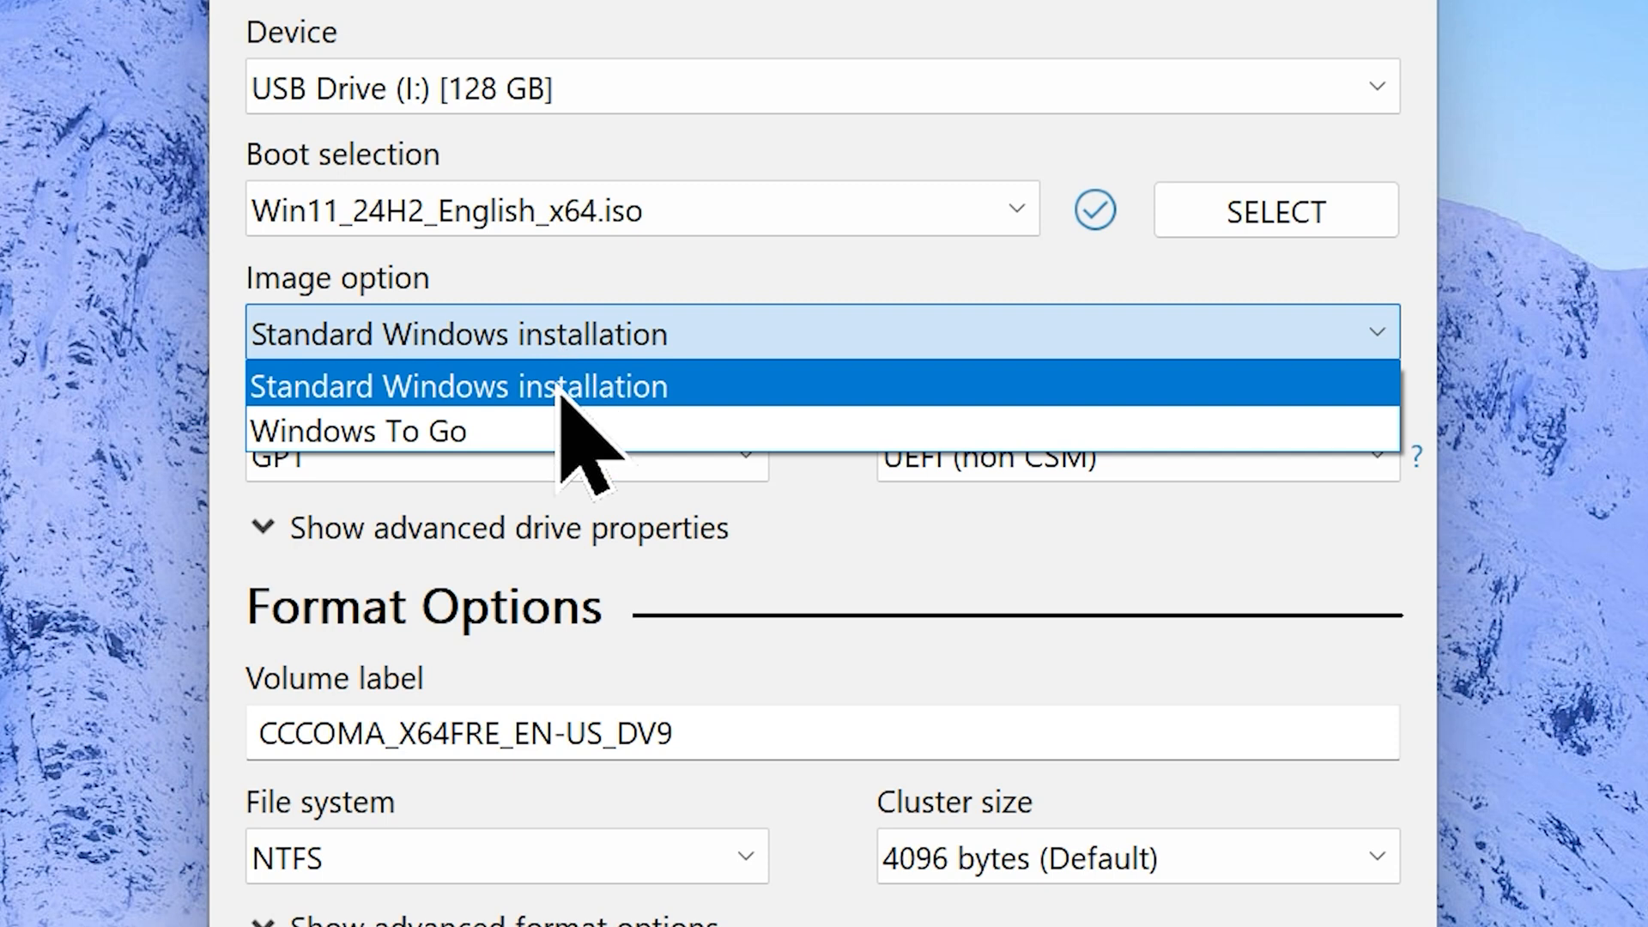
Keep Standard Windows installation with GPT partition scheme and start the write
click(457, 387)
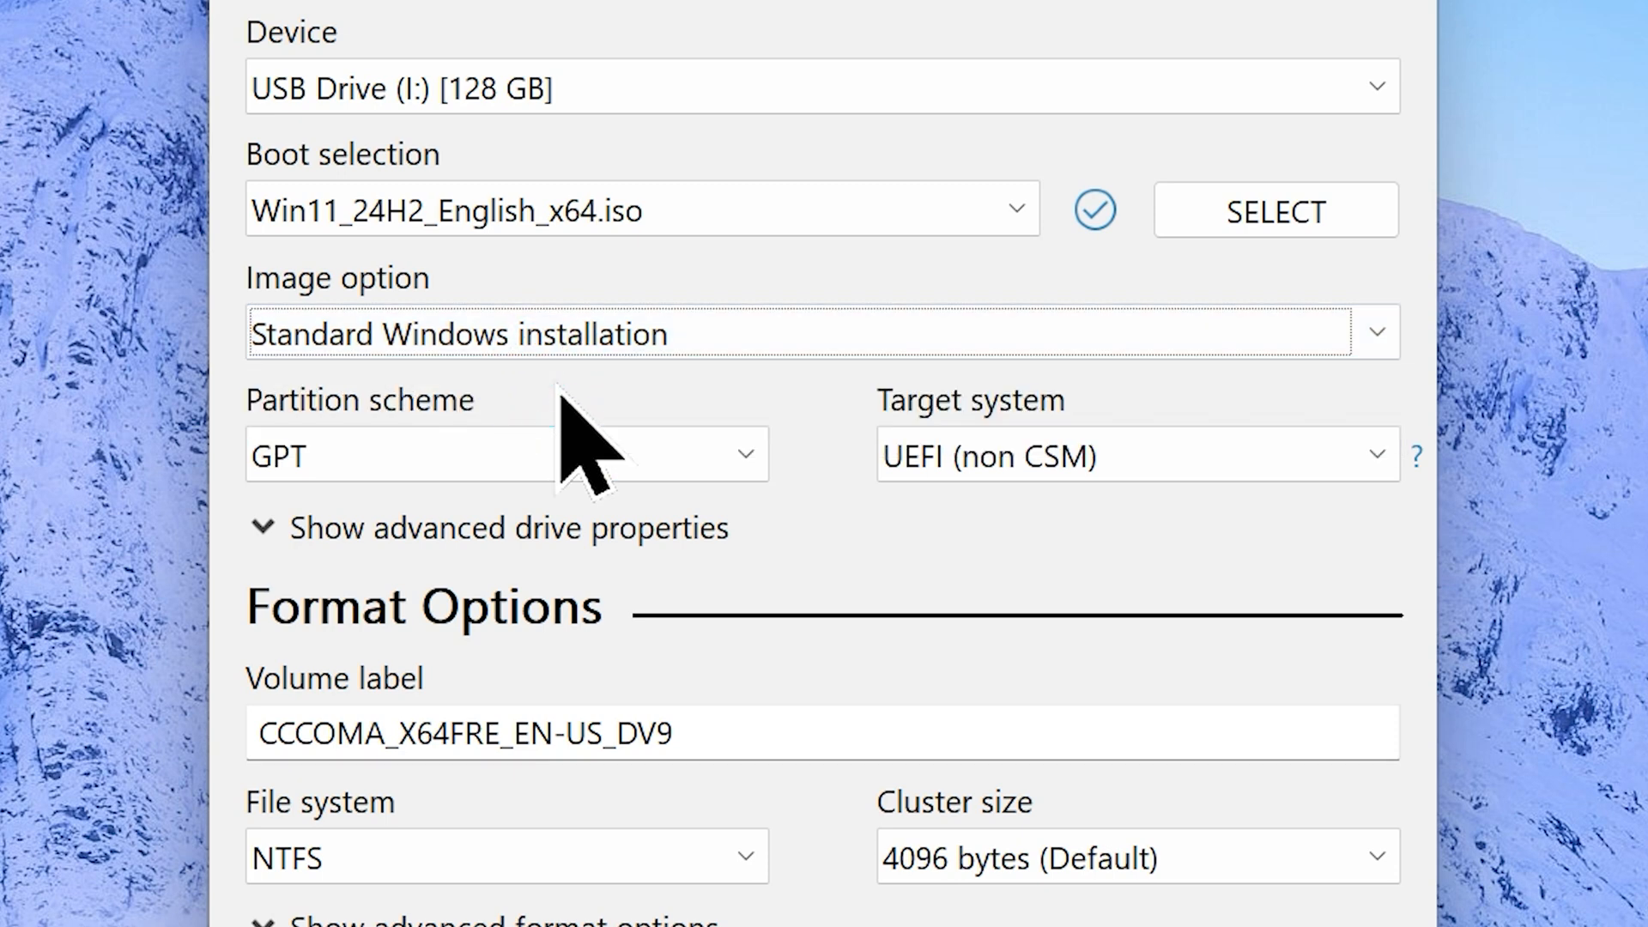
click(504, 455)
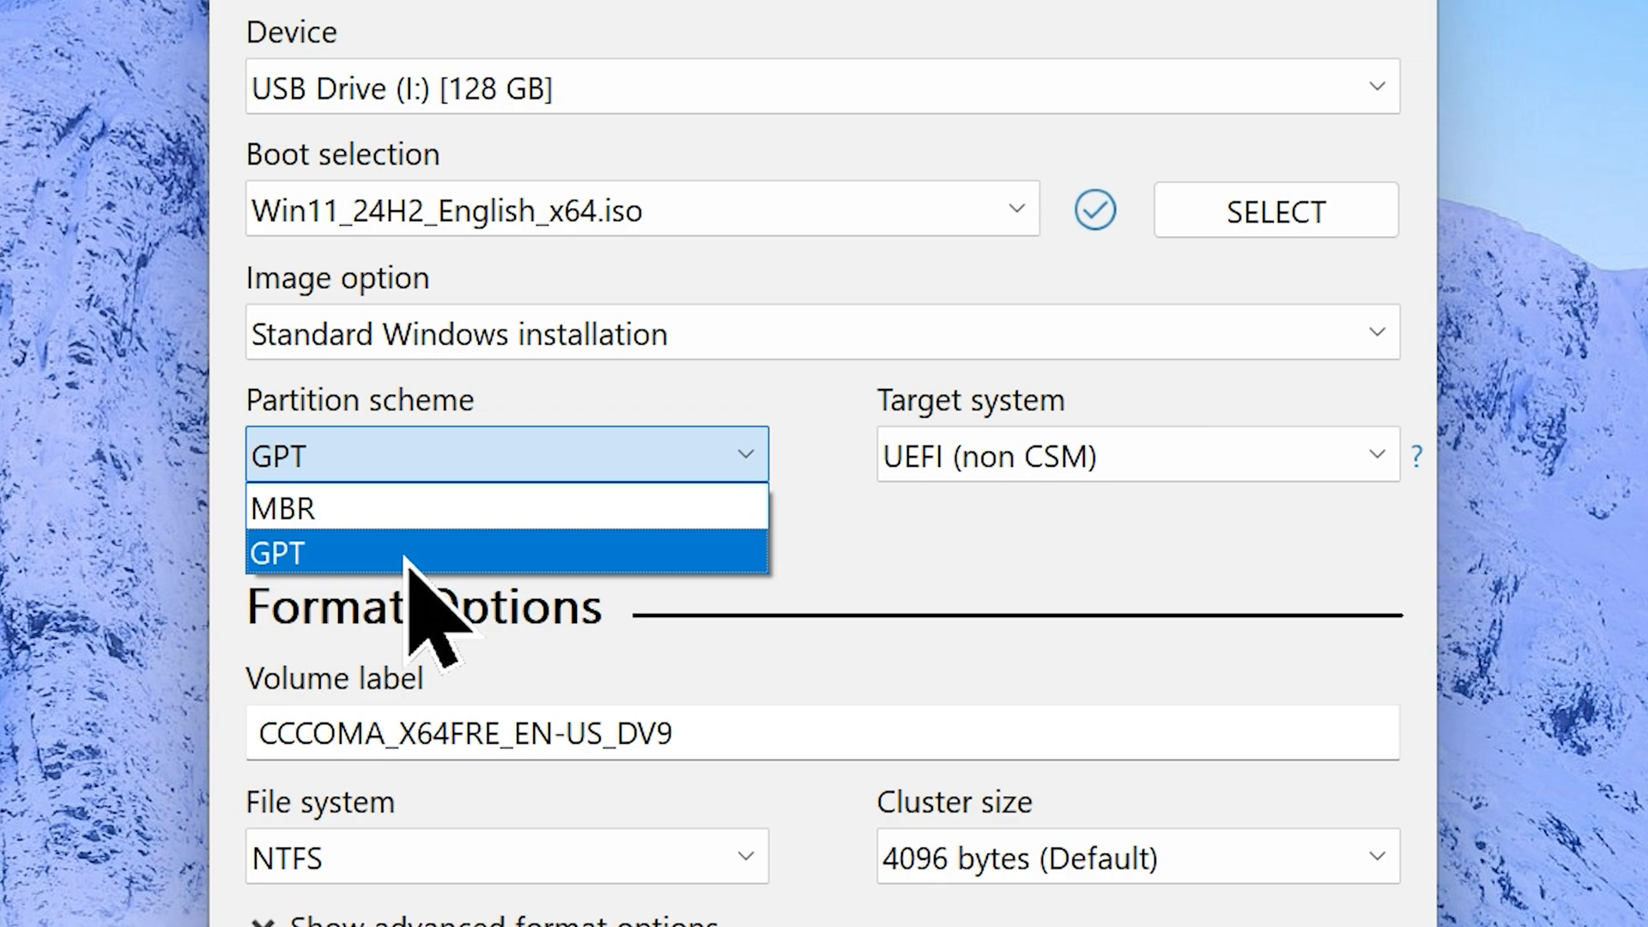
click(288, 553)
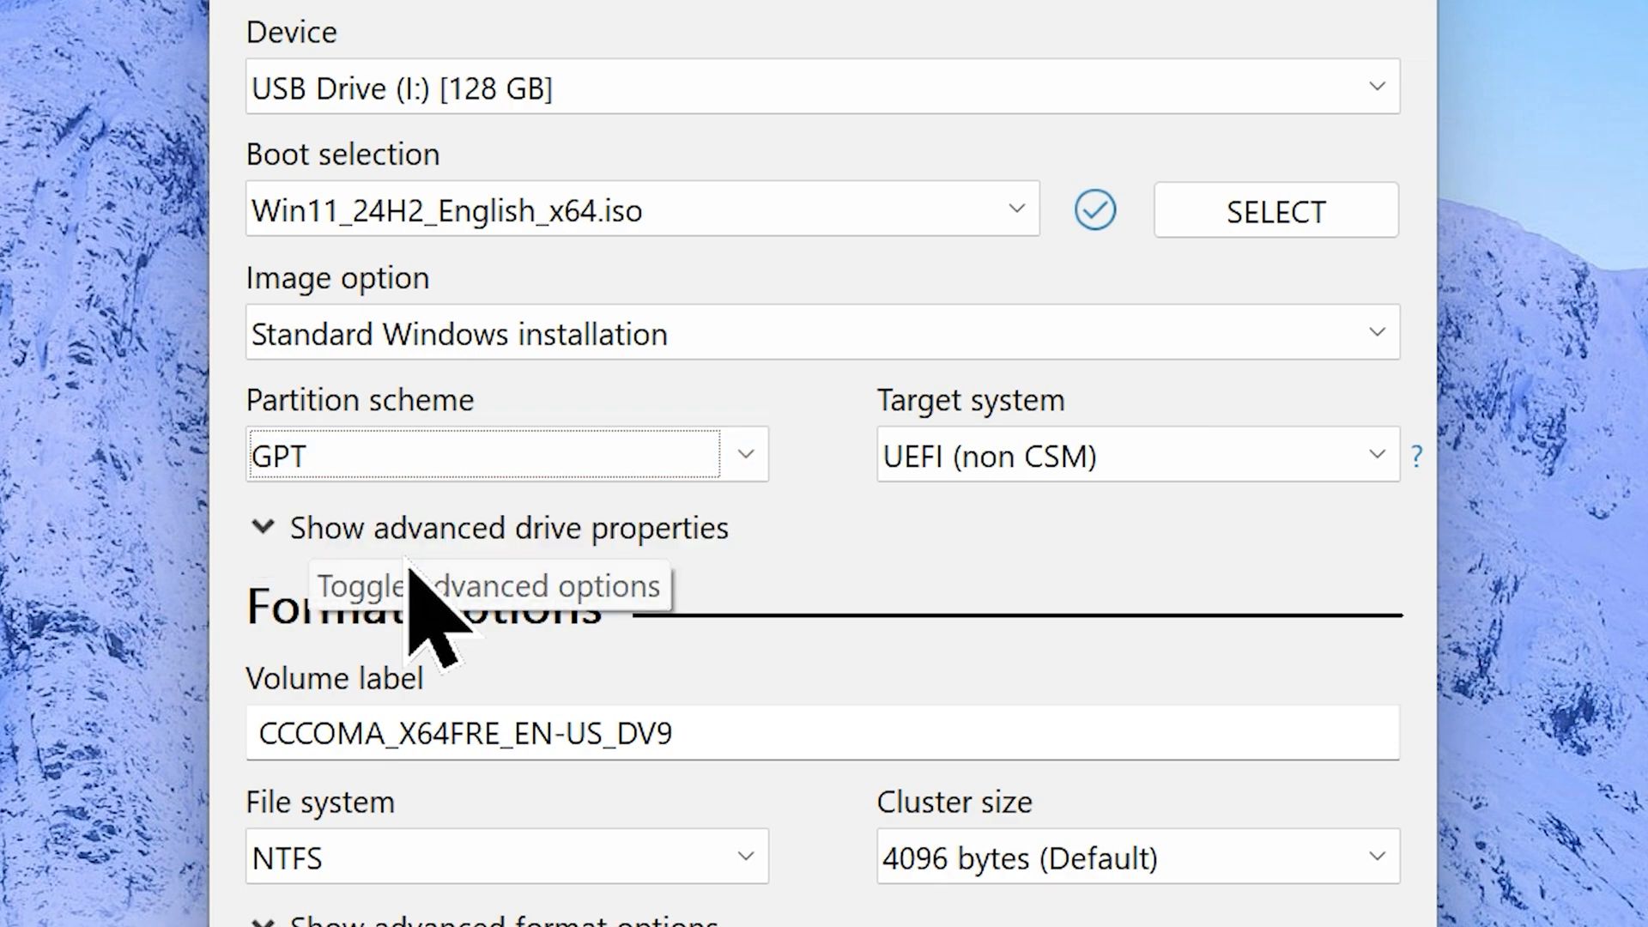
click(995, 756)
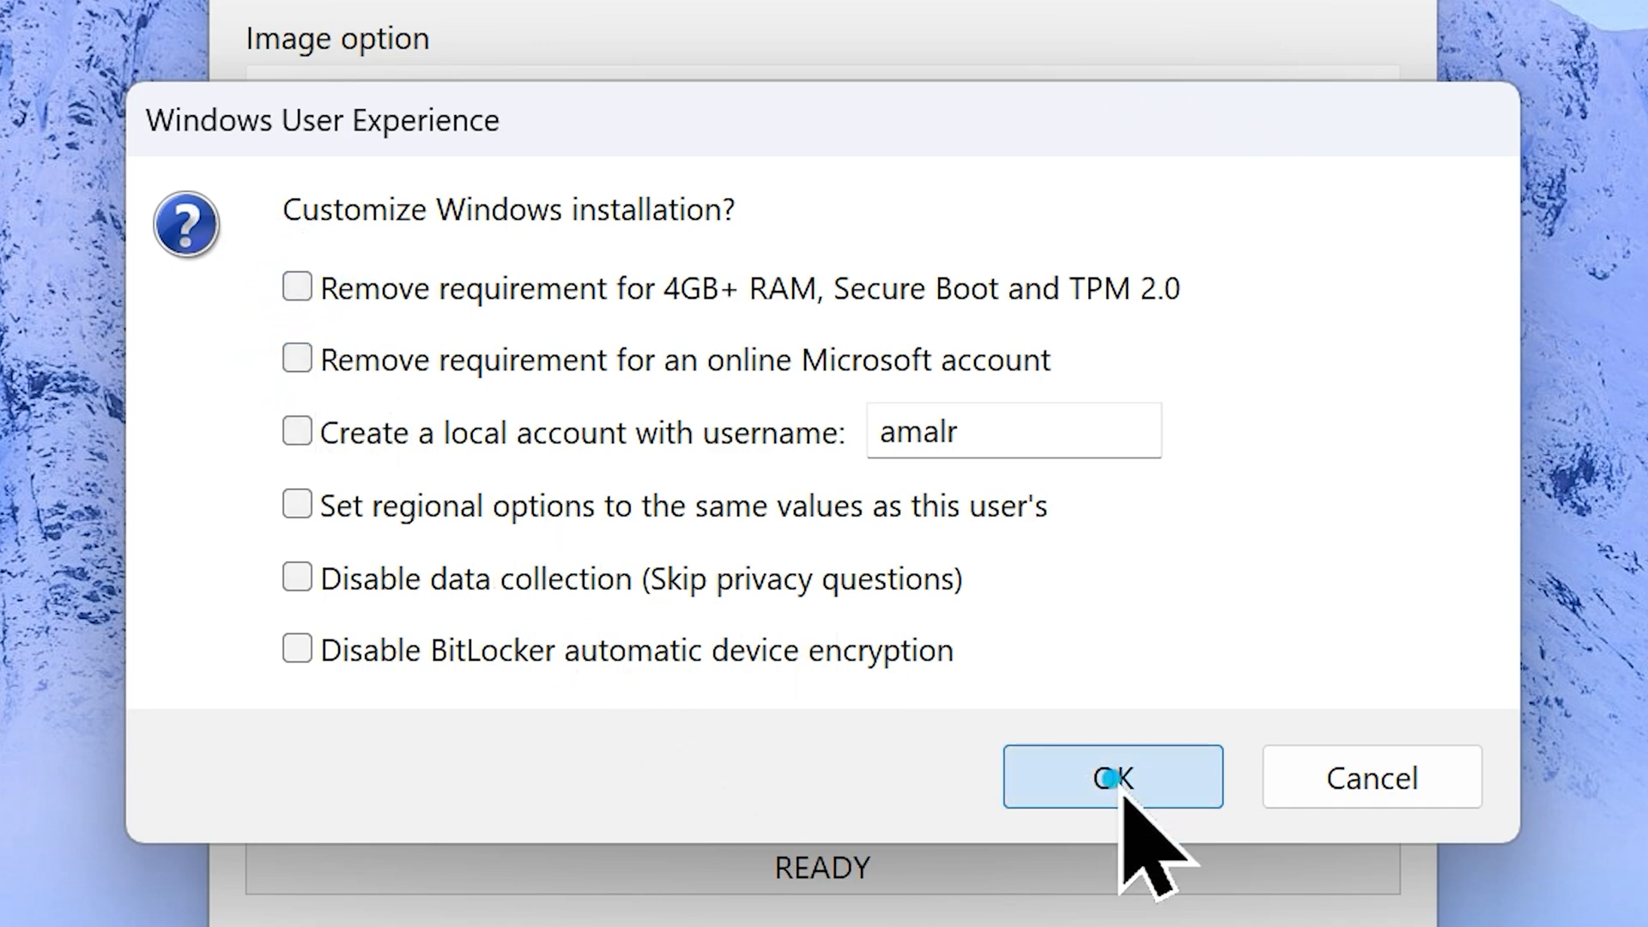
Accept default customization, agree to erase the USB, and close Rufus once READY
click(1112, 778)
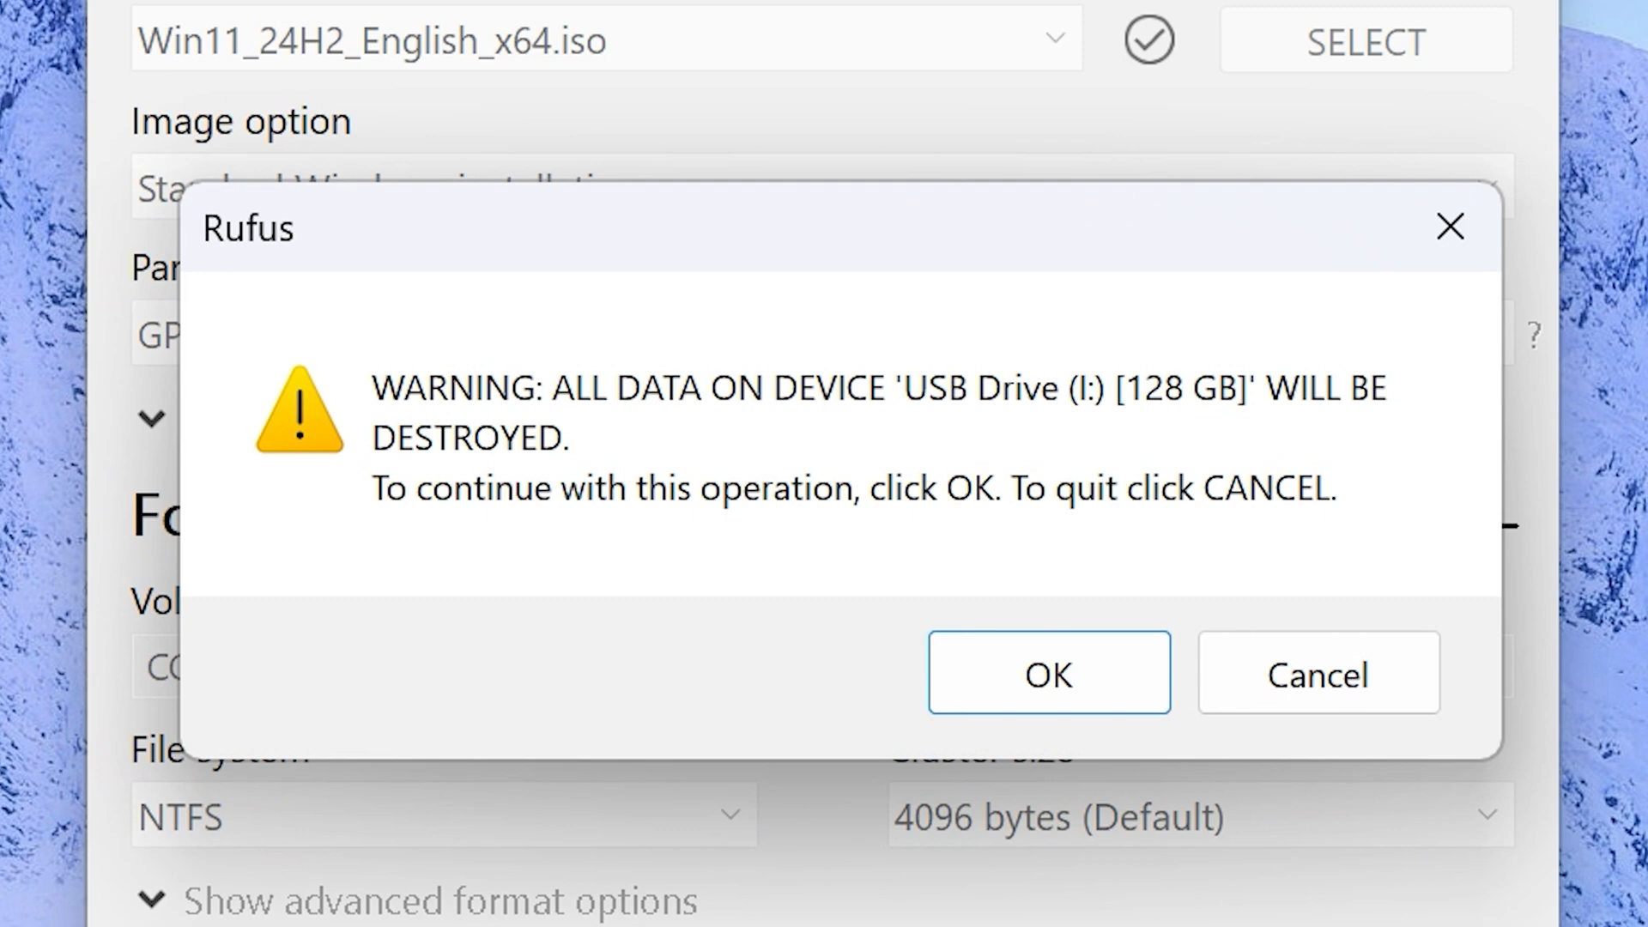
mouse_move(1123, 904)
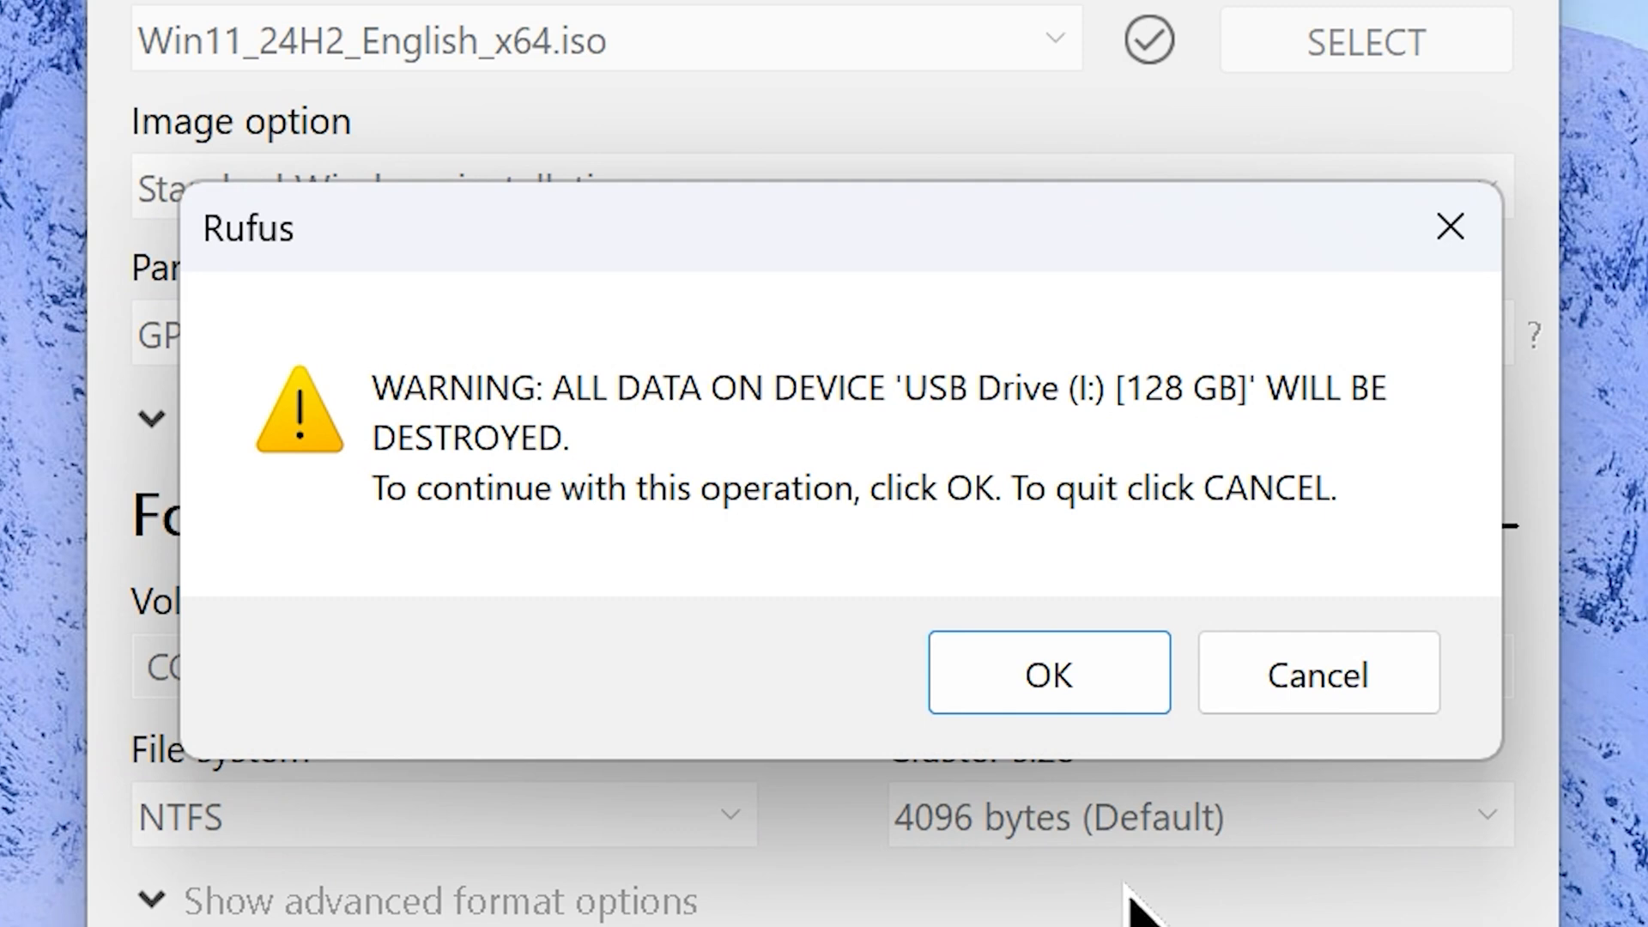
click(1049, 673)
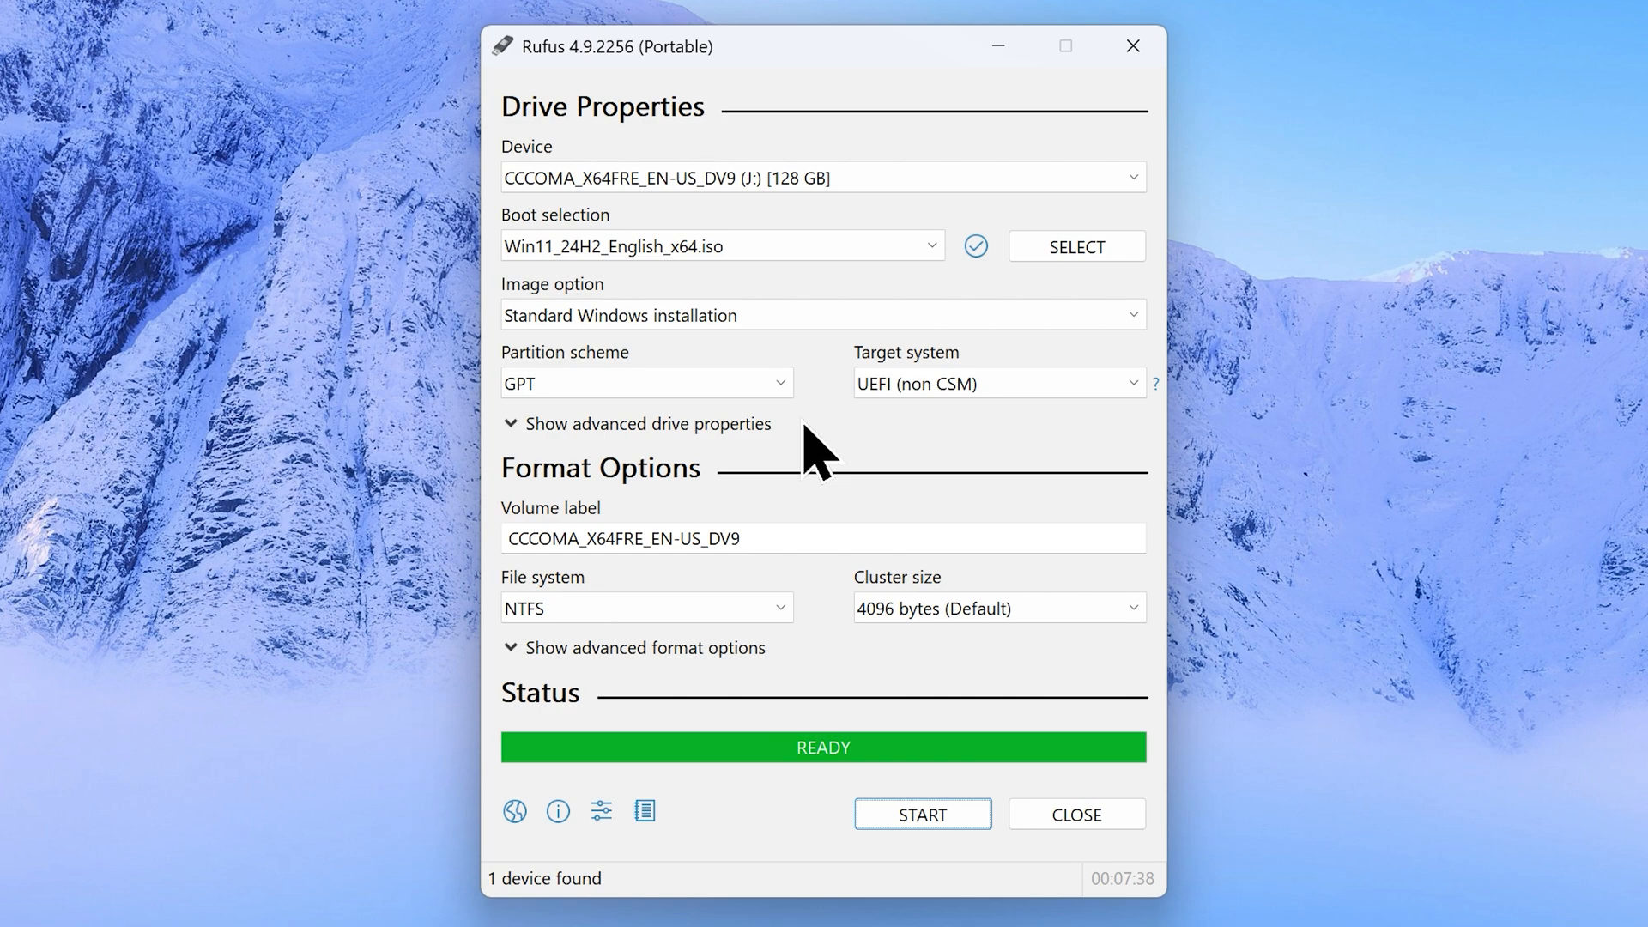
click(1076, 813)
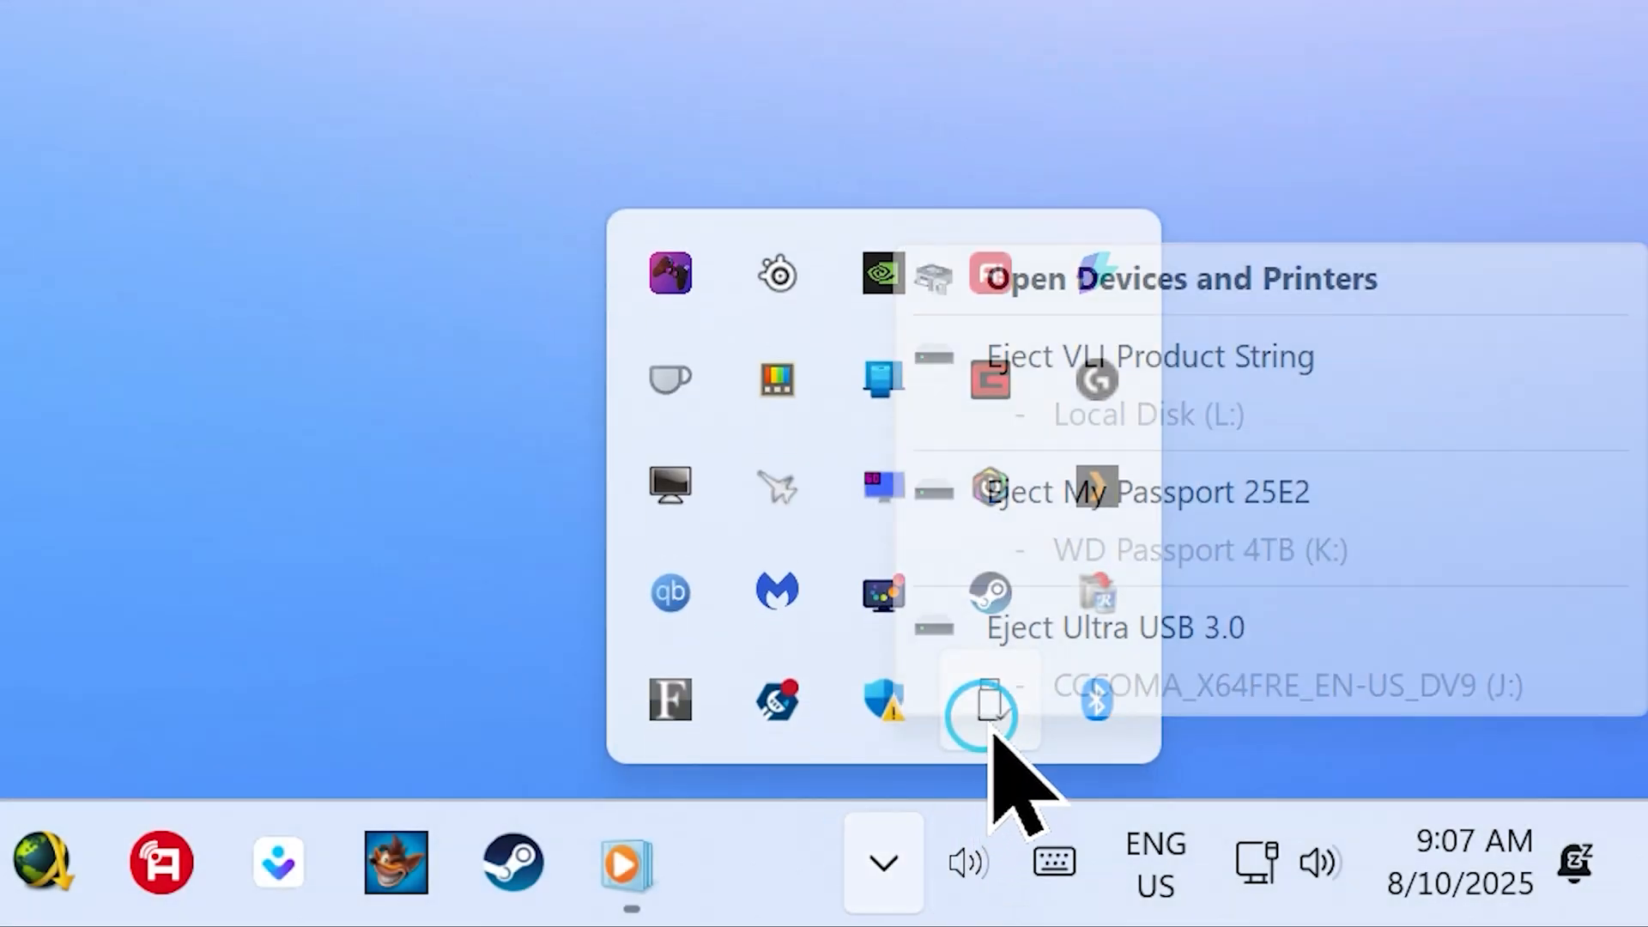
Eject the Ultra USB 3.0 drive holding CCCOMA_X64FRE_EN-US_DV9 from the tray
click(989, 707)
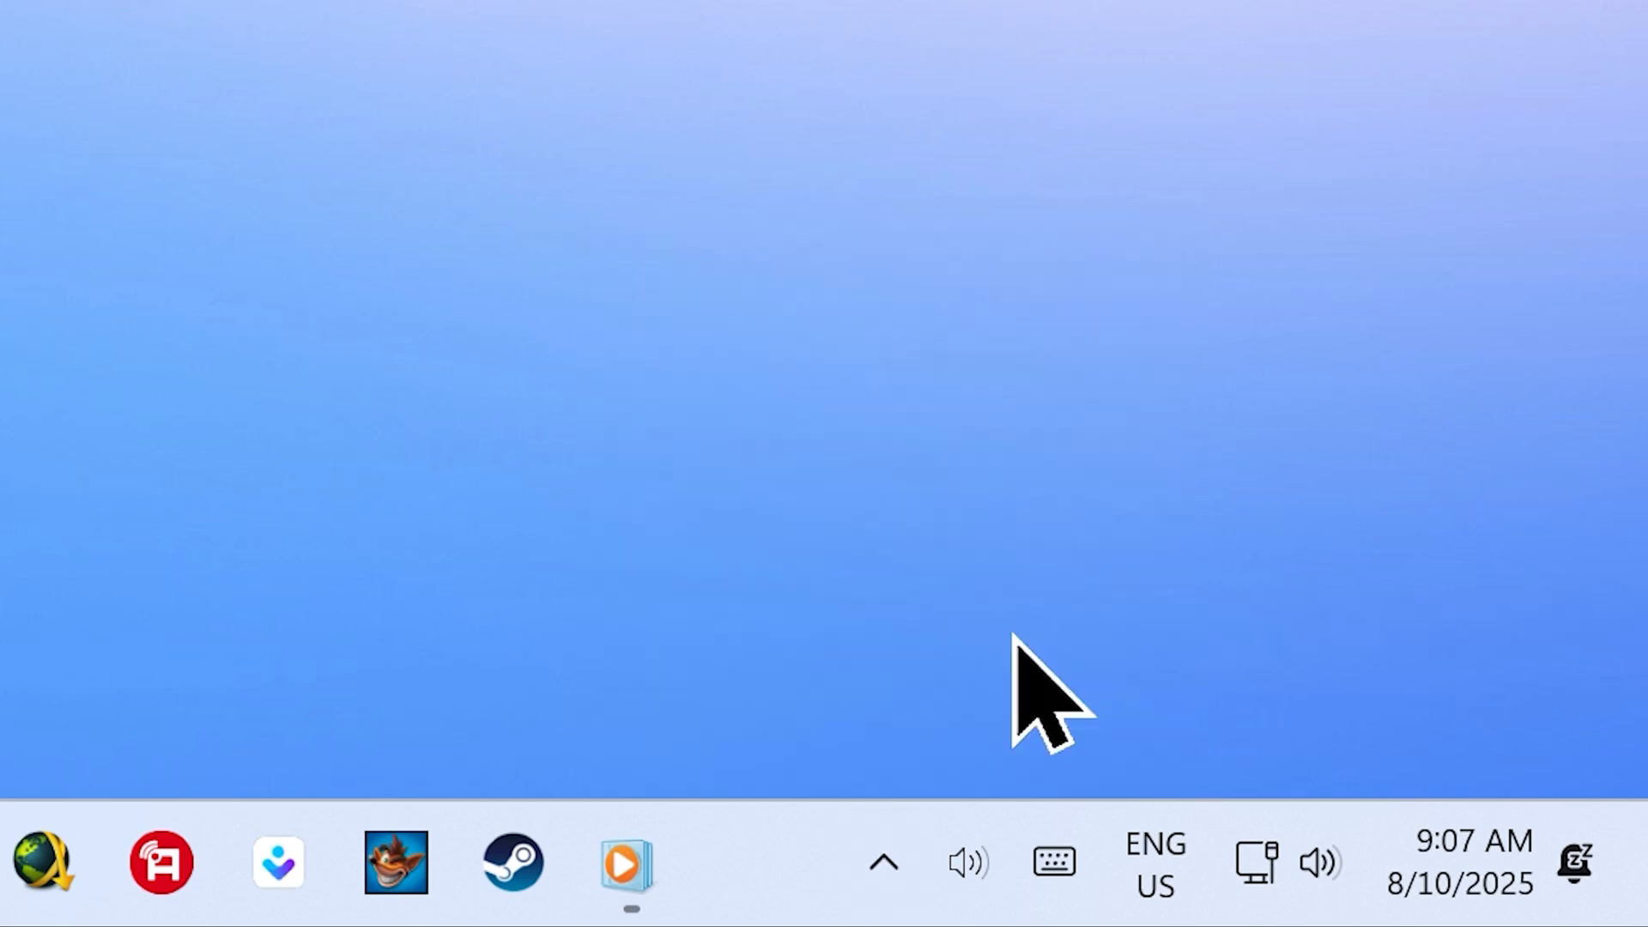